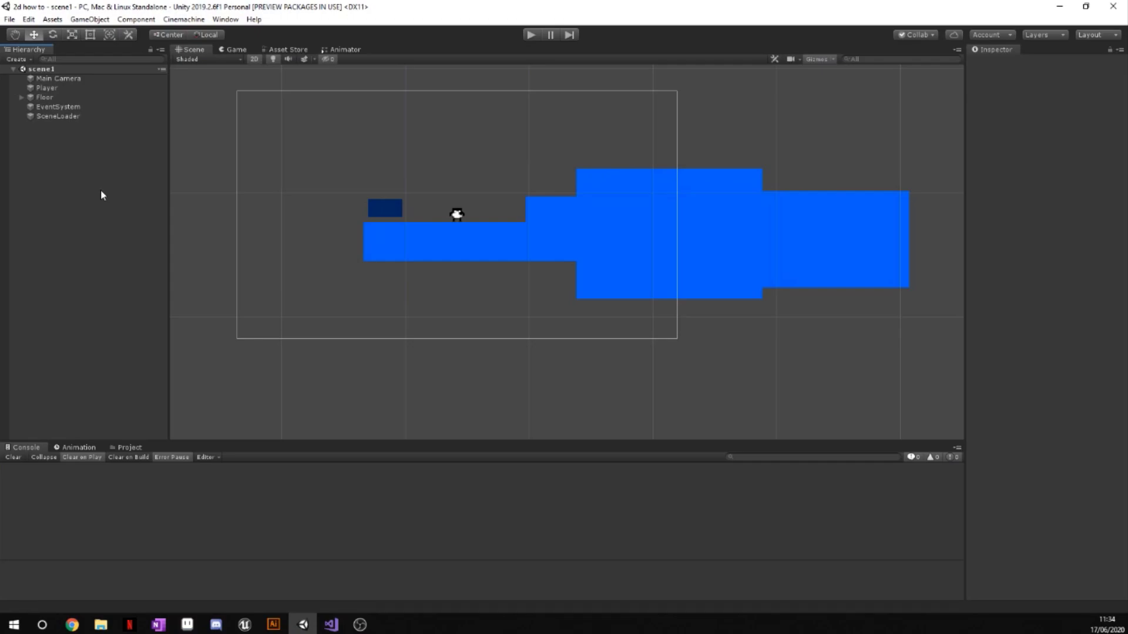
{"action": "mouse_move", "coordinate": [76, 129]}
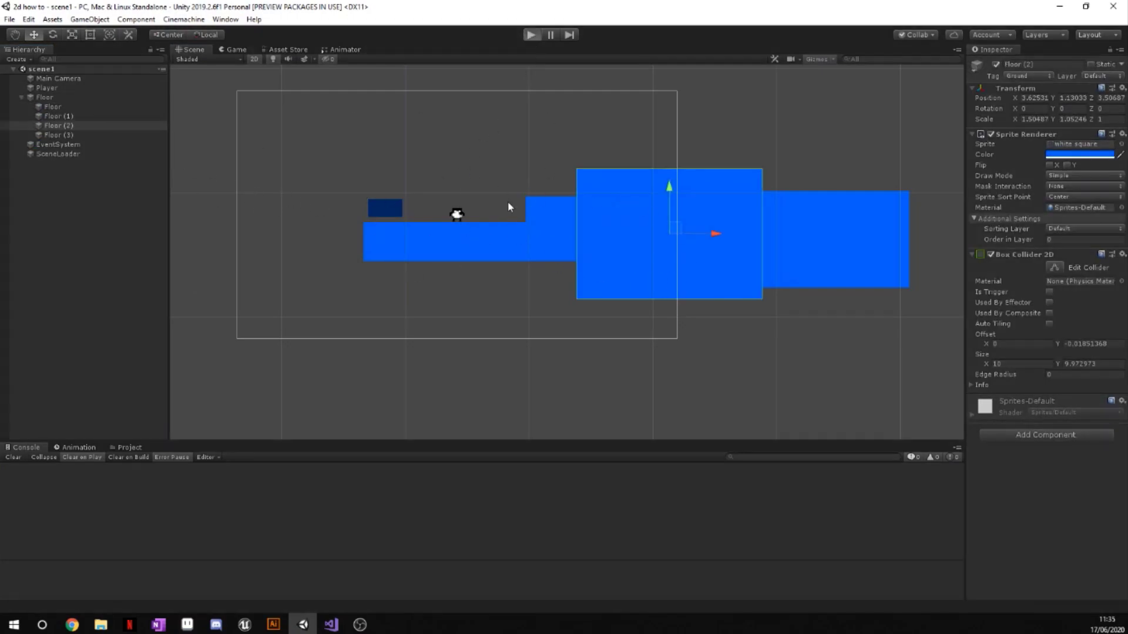
- Create an empty GameObject in scene1's Hierarchy named SceneTransitions
{"action": "left_click", "coordinate": [531, 35]}
{"action": "type", "text": "SceneTransitions"}
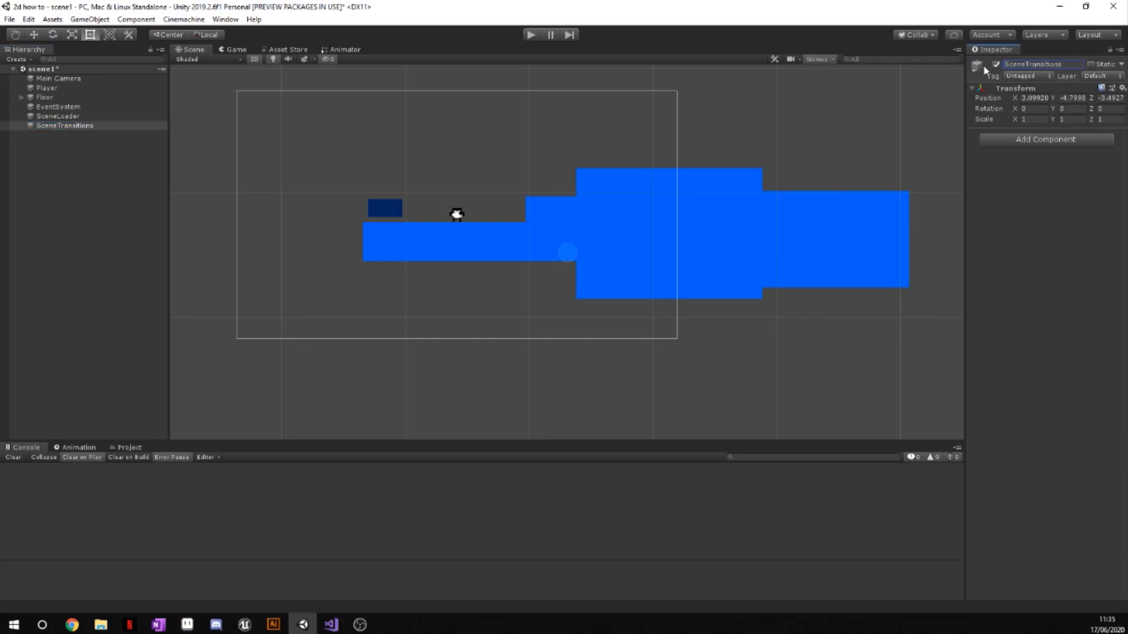
- Add a UI Canvas under SceneTransitions with UI Scale Mode set to Scale With Screen Size
{"action": "right_click", "coordinate": [64, 125]}
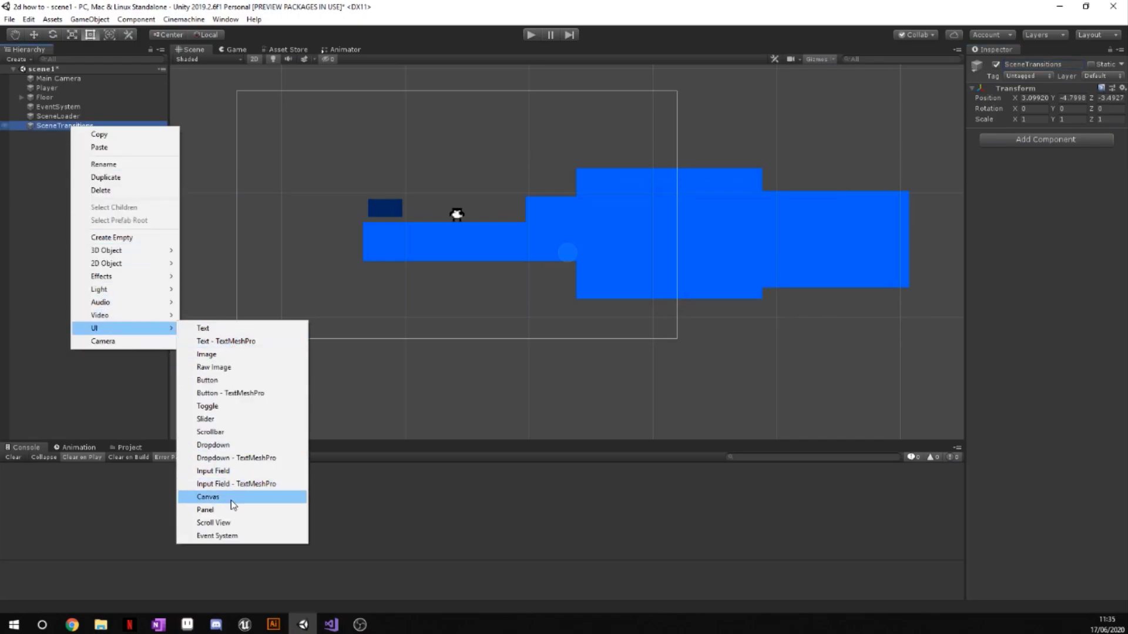
{"action": "left_click", "coordinate": [208, 496]}
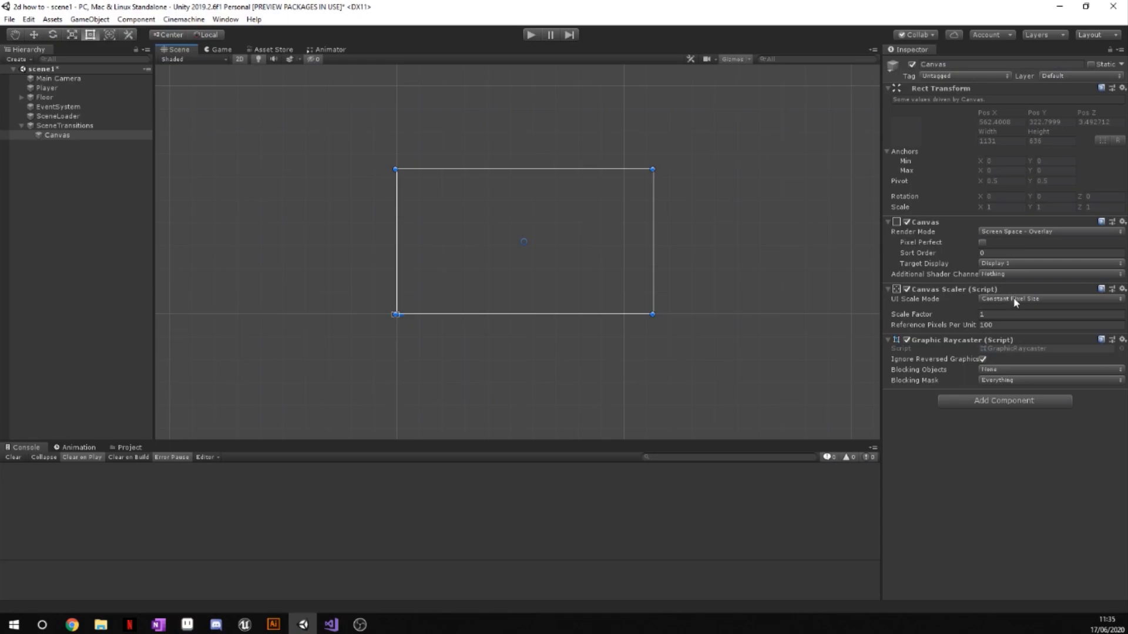
{"action": "left_click", "coordinate": [1047, 298]}
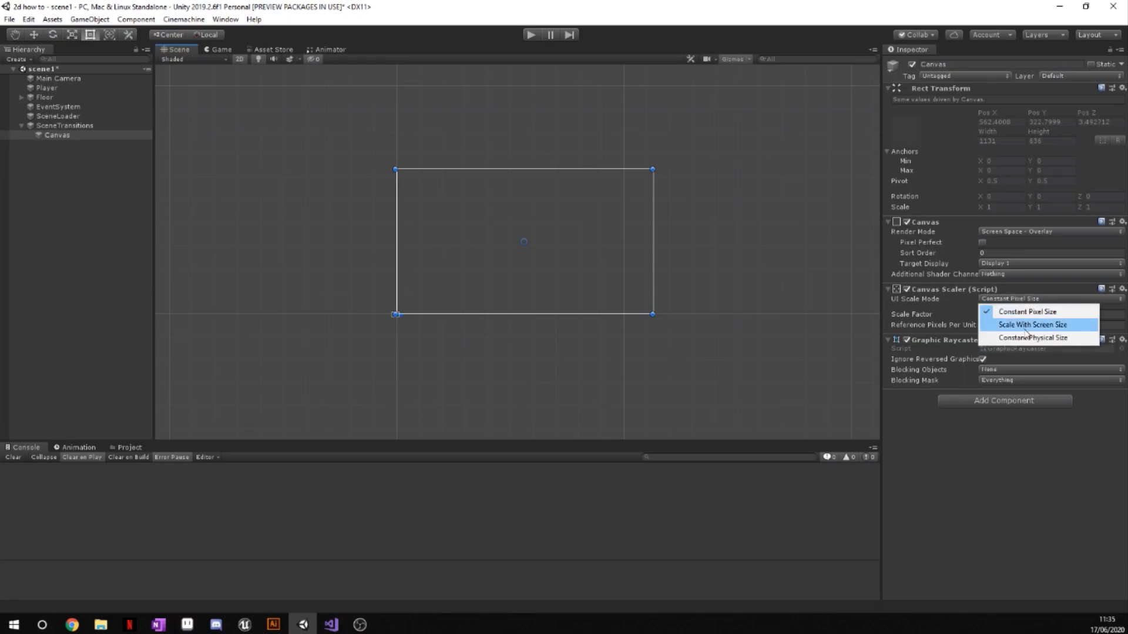
{"action": "left_click", "coordinate": [1032, 324]}
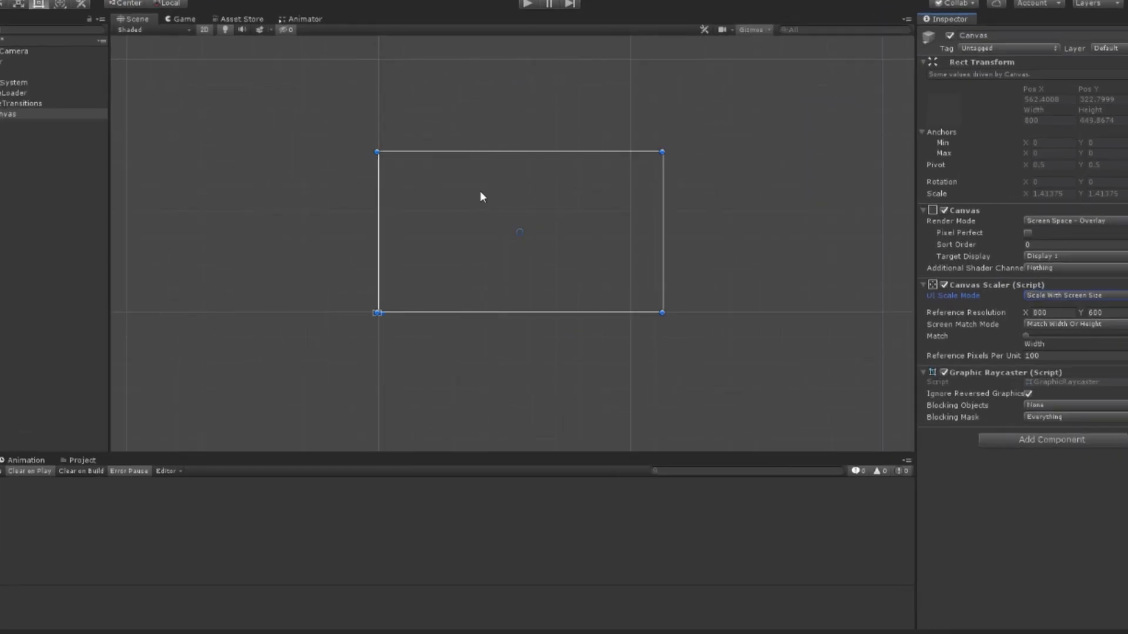
- Add a black BlackBox image under Canvas, anchored stretch-stretch, with a Canvas Group
{"action": "right_click", "coordinate": [57, 135]}
{"action": "type", "text": "BlackBox"}
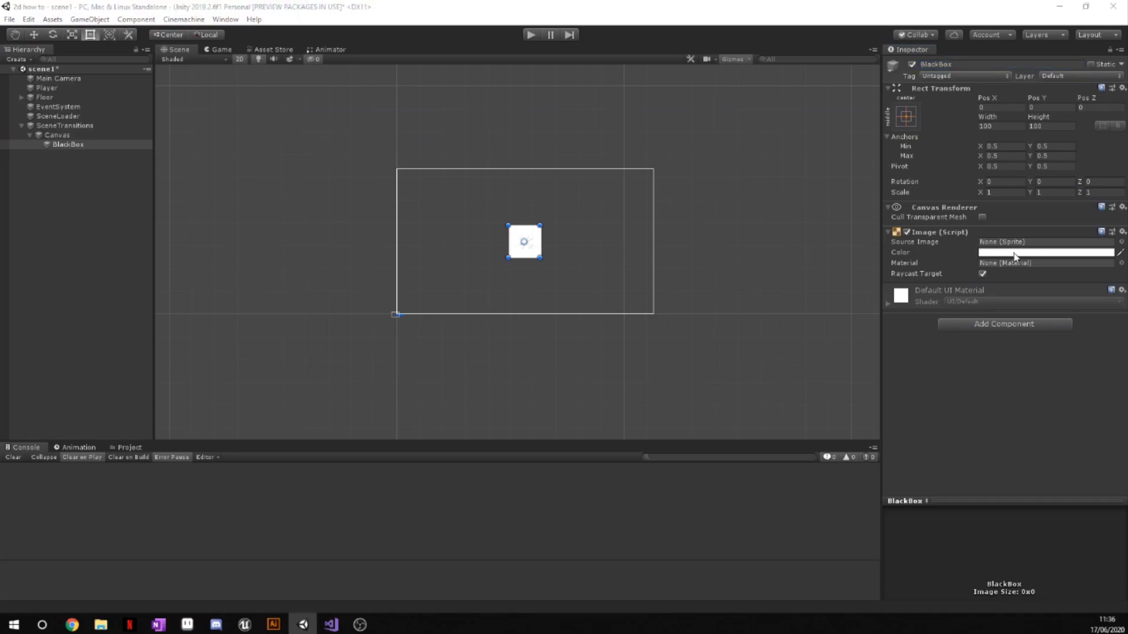
{"action": "left_click", "coordinate": [1045, 252]}
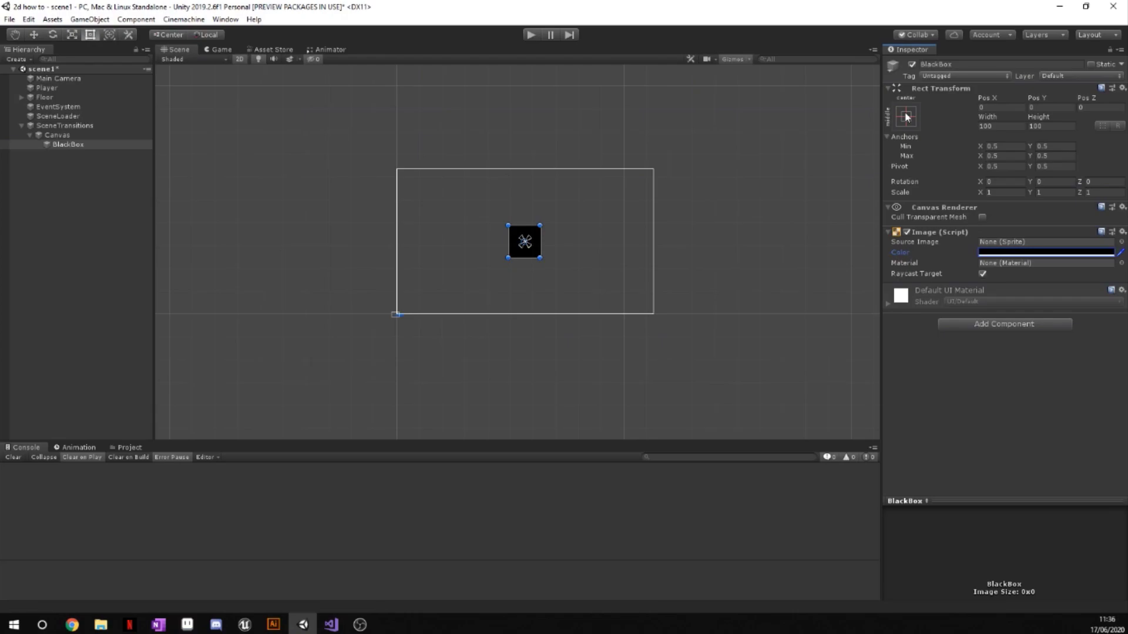
{"action": "left_click", "coordinate": [904, 116]}
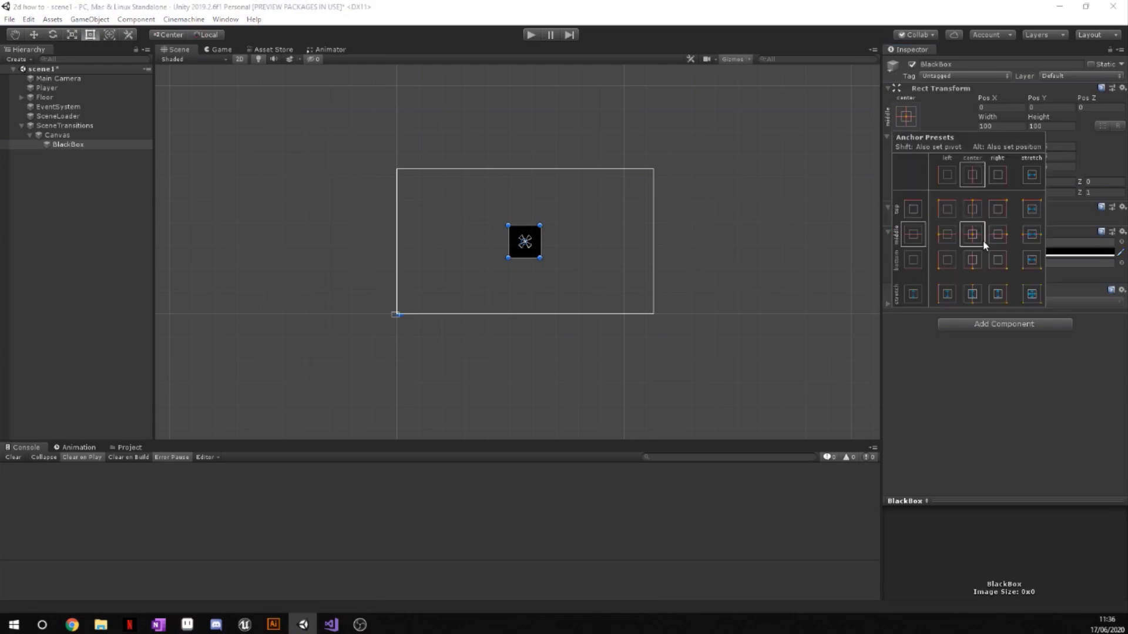
{"action": "left_click", "coordinate": [1029, 294]}
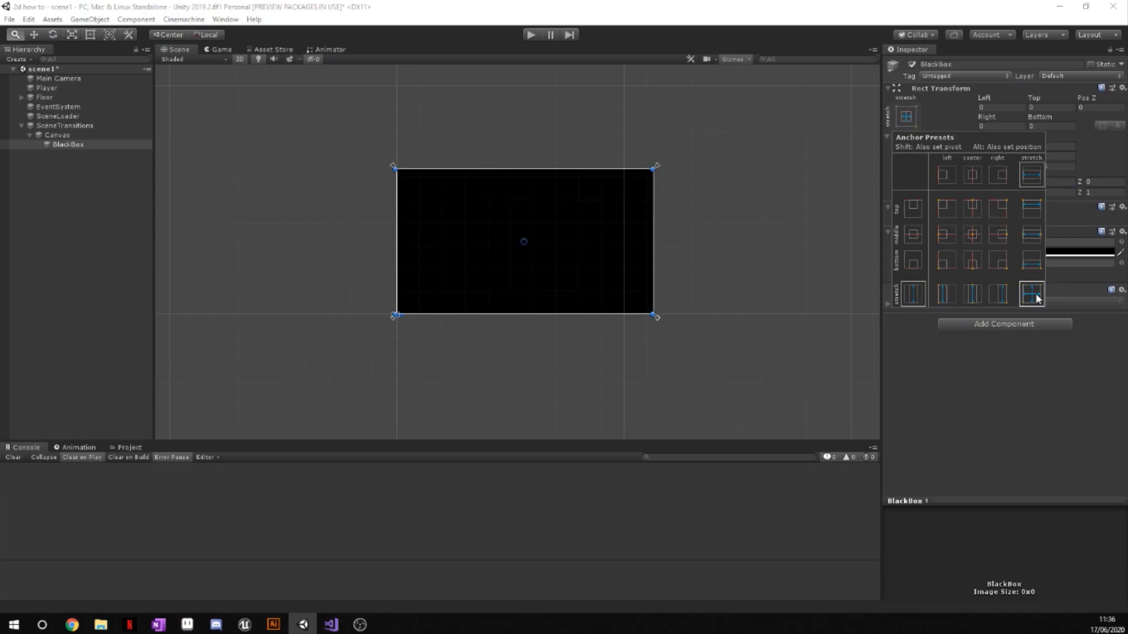
{"action": "mouse_move", "coordinate": [718, 216]}
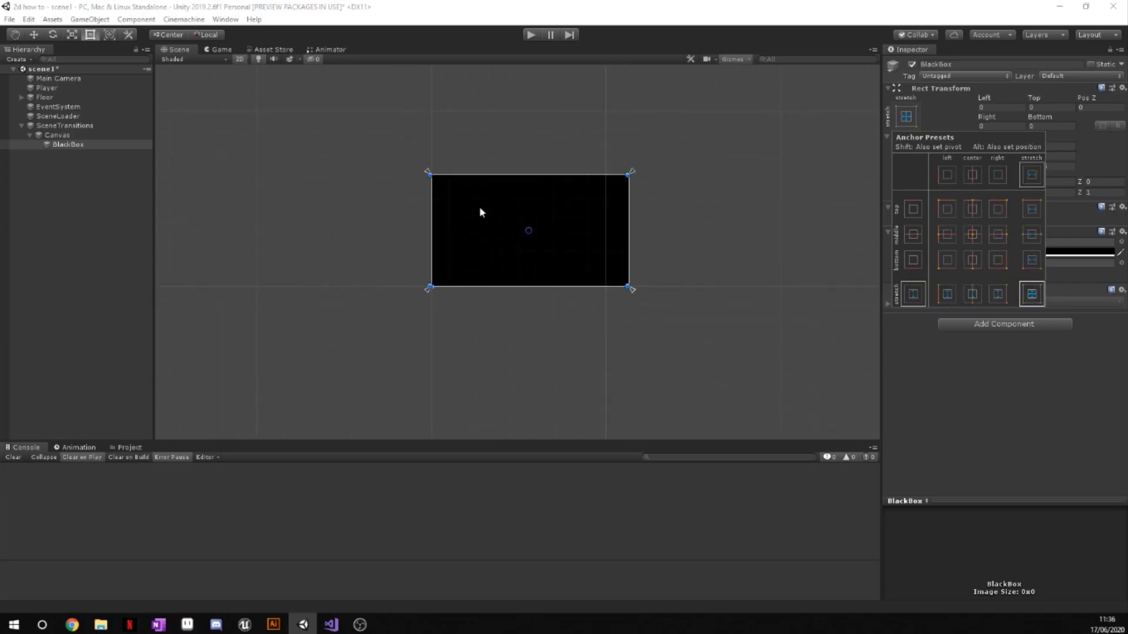
{"action": "mouse_move", "coordinate": [637, 176]}
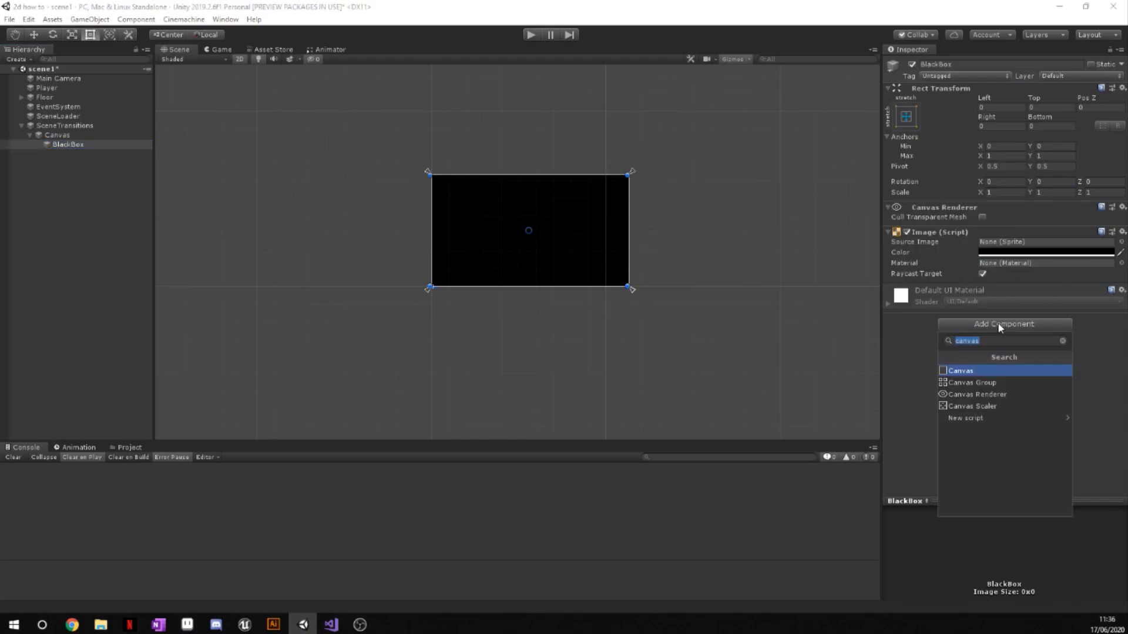
{"action": "mouse_move", "coordinate": [971, 382]}
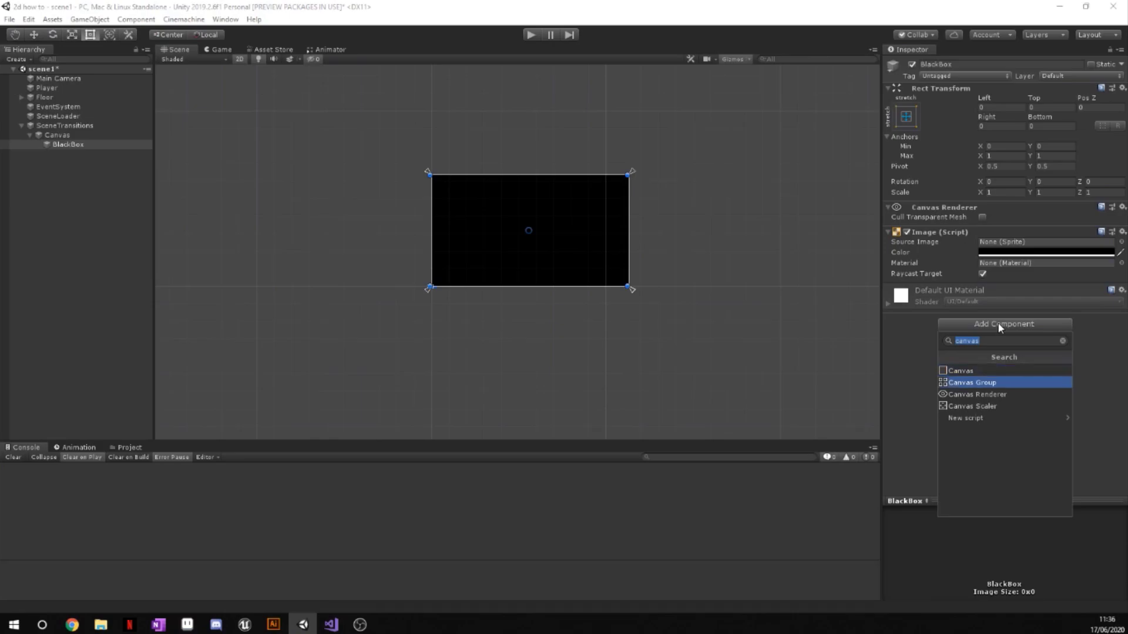
{"action": "left_click", "coordinate": [971, 382]}
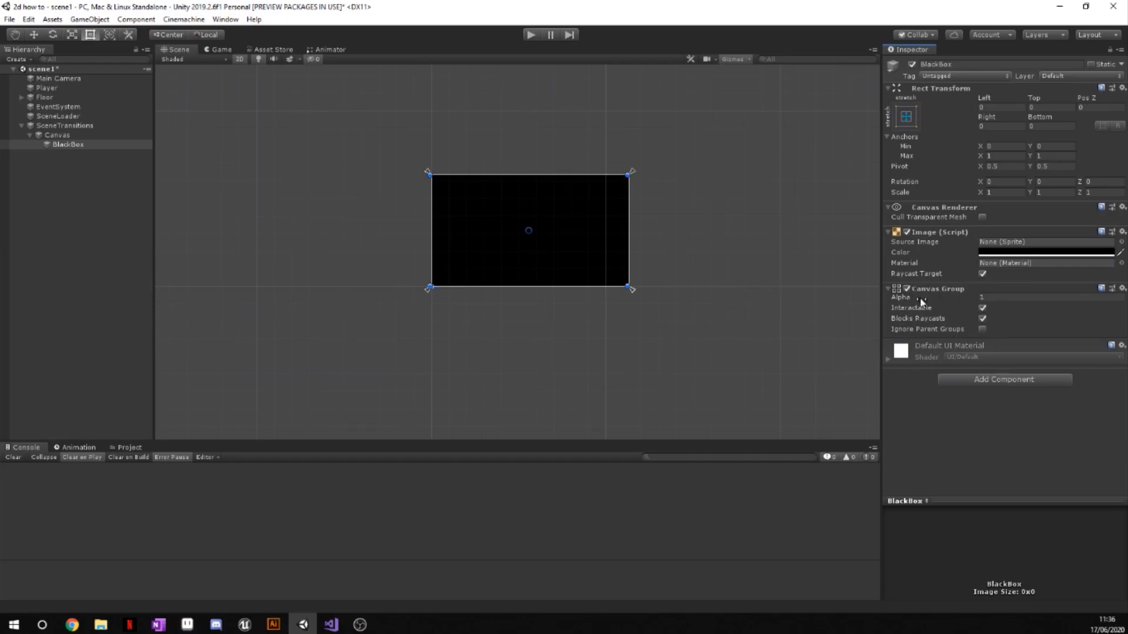
{"action": "mouse_move", "coordinate": [948, 319]}
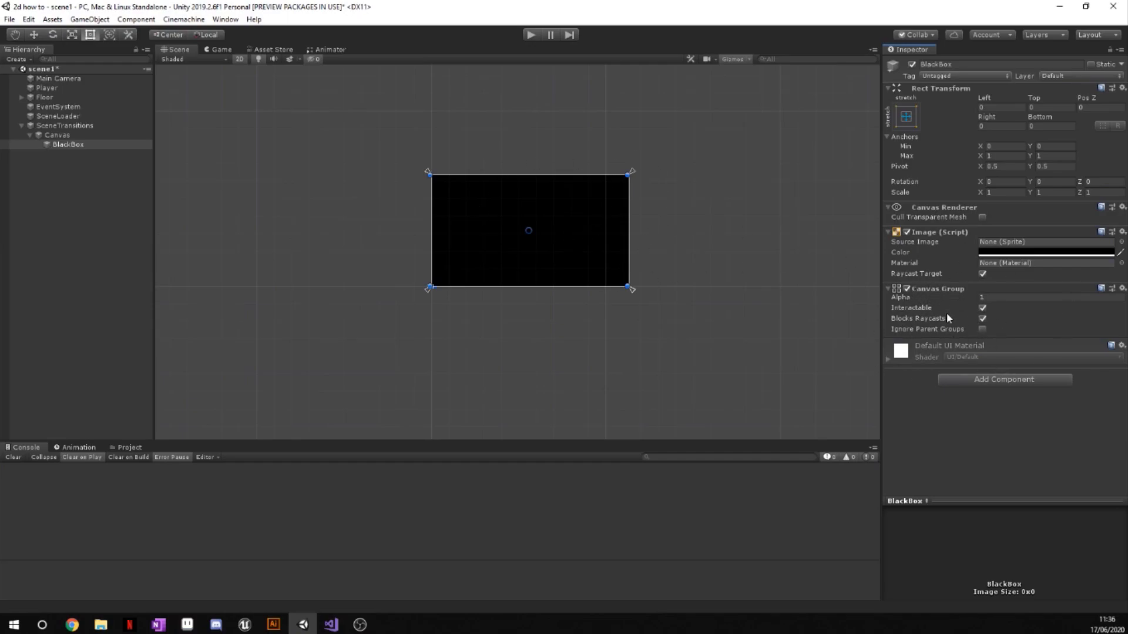
{"action": "mouse_move", "coordinate": [967, 296]}
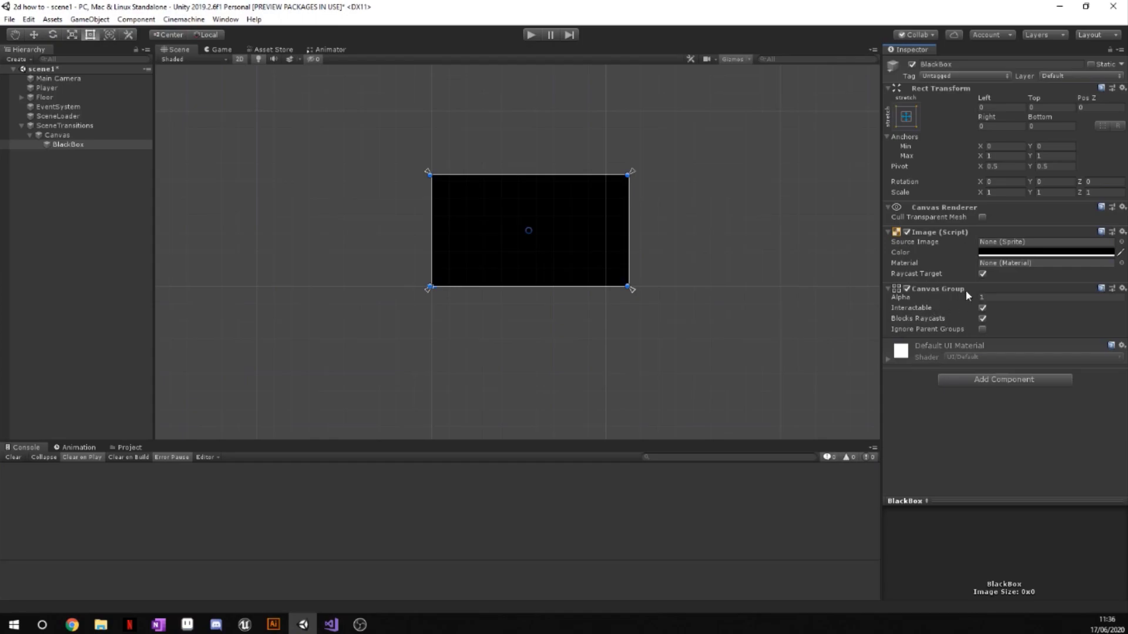
{"action": "mouse_move", "coordinate": [521, 175]}
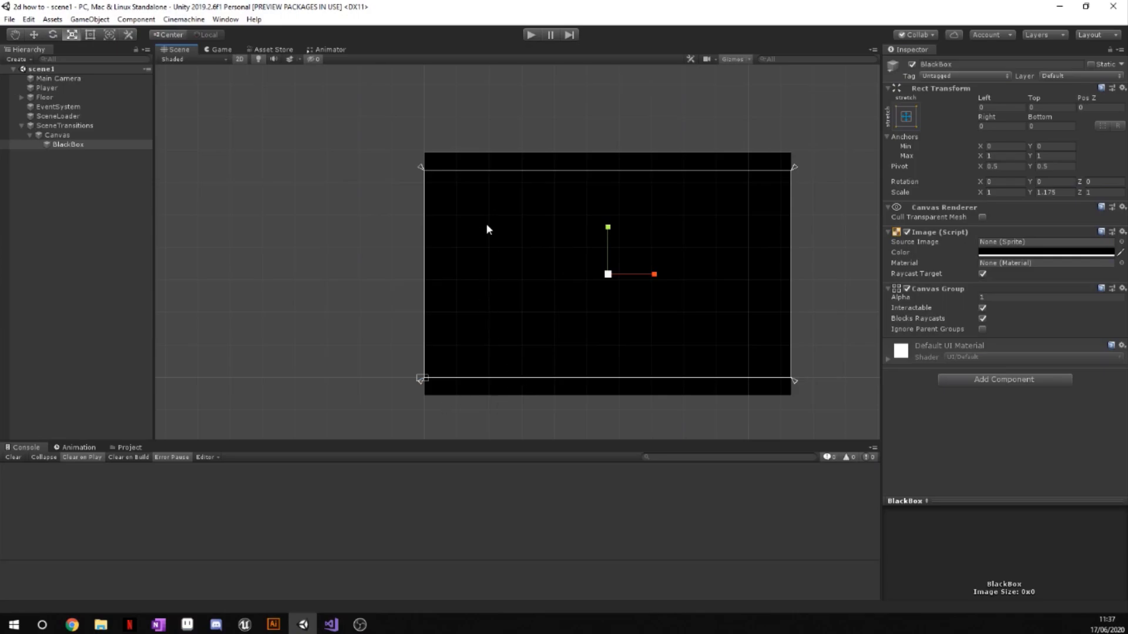
{"action": "mouse_move", "coordinate": [464, 167]}
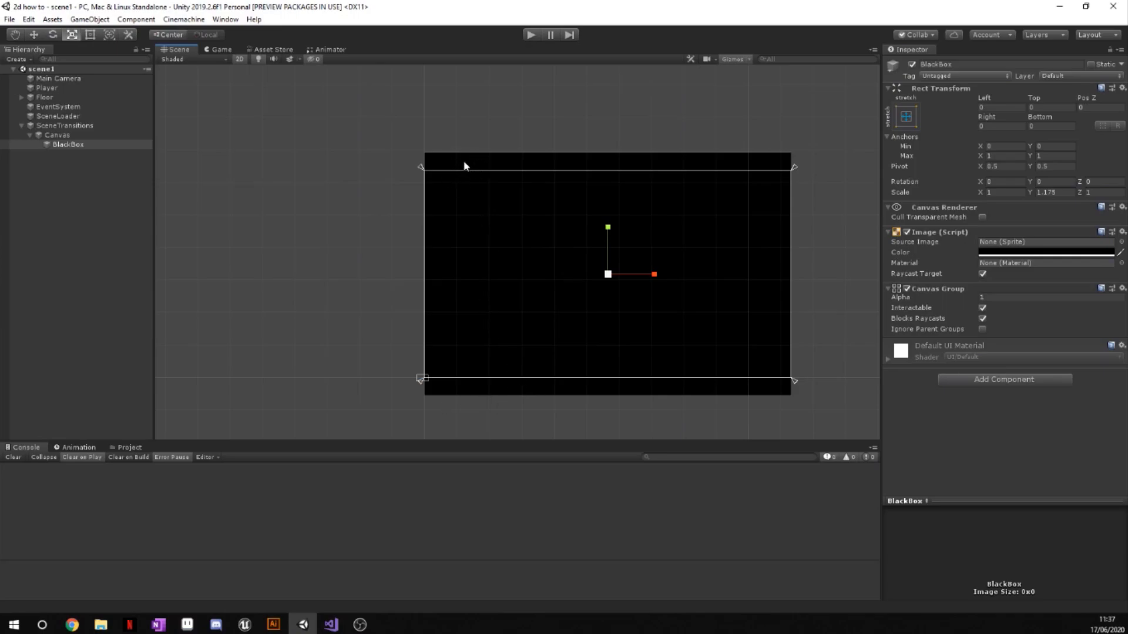
{"action": "mouse_move", "coordinate": [231, 439]}
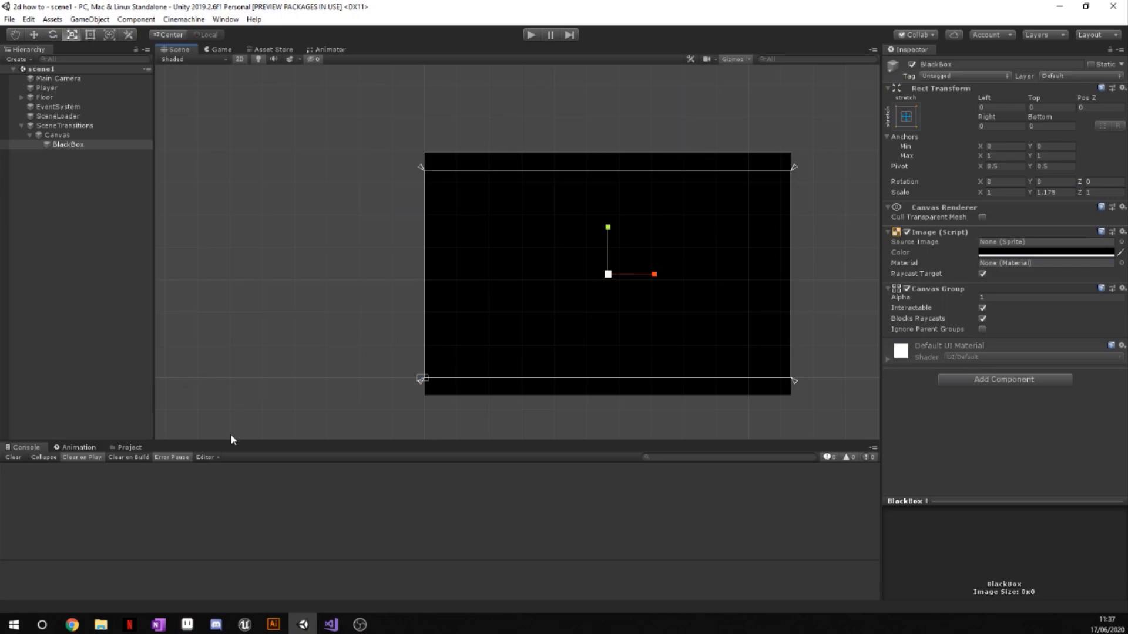
- Create and save a SceneTransitionEnd animation clip for BlackBox
{"action": "left_click", "coordinate": [78, 447]}
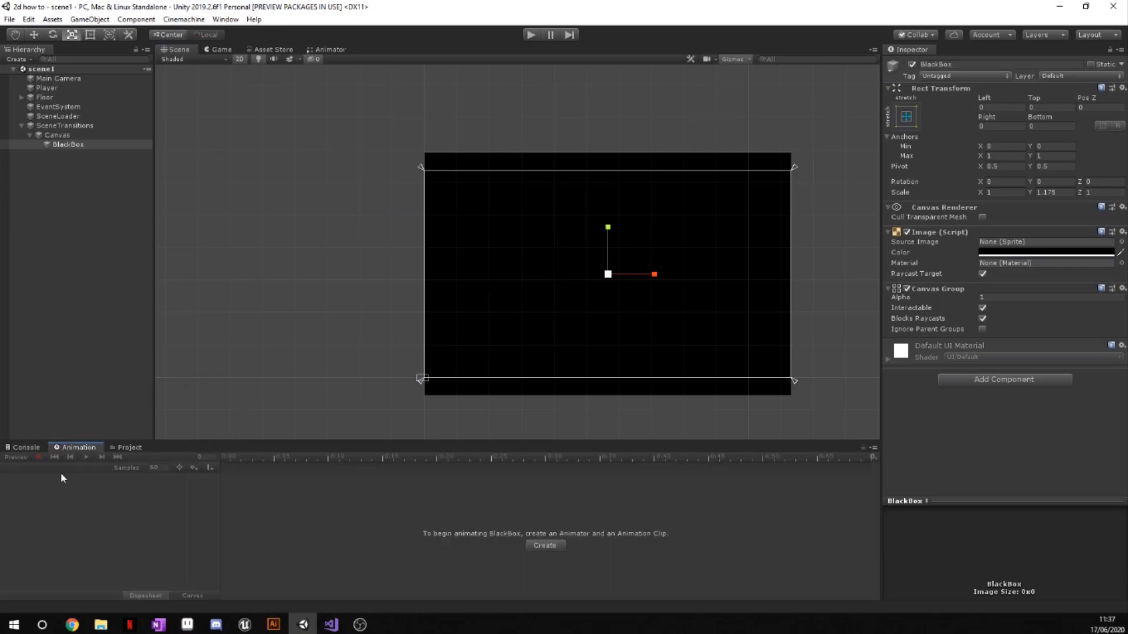
{"action": "left_click", "coordinate": [68, 145]}
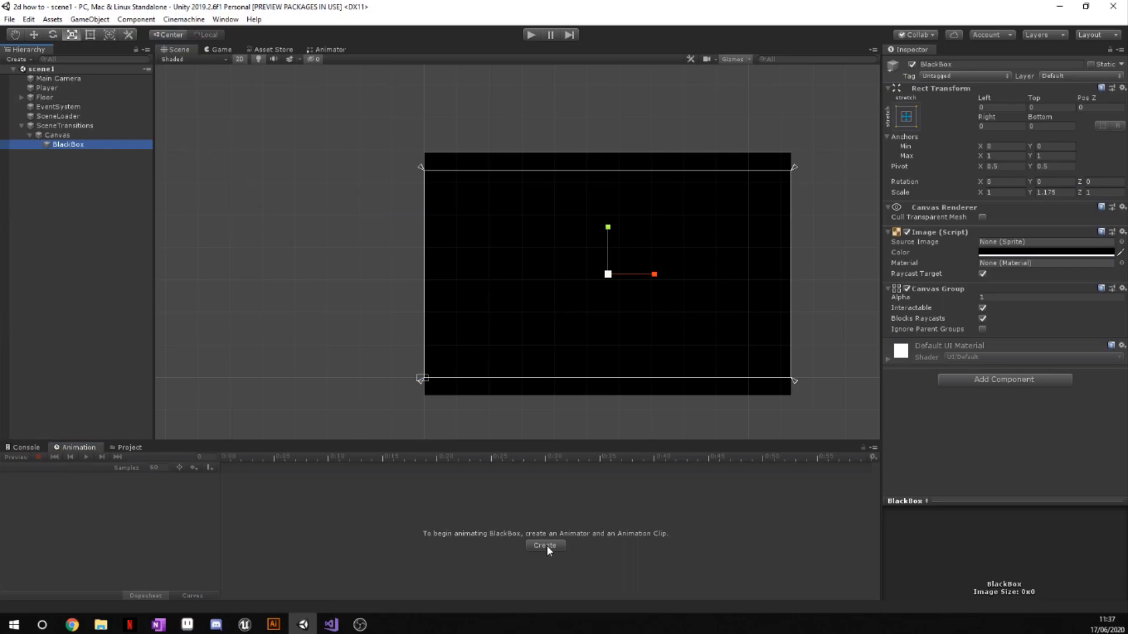
{"action": "left_click", "coordinate": [545, 545]}
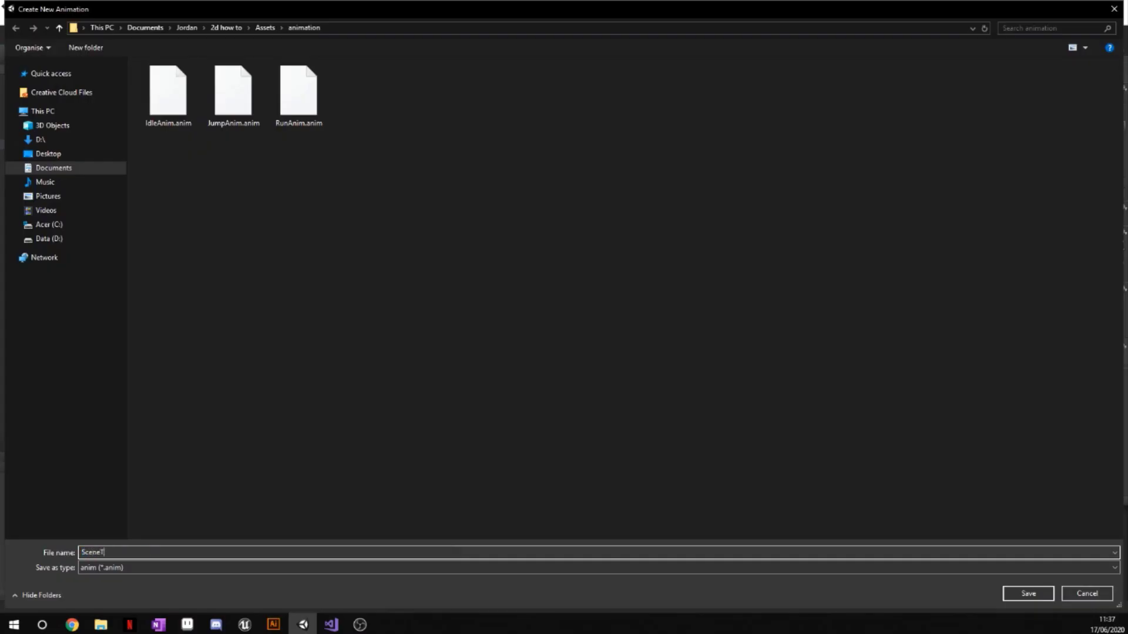
{"action": "type", "text": "SceneTransition"}
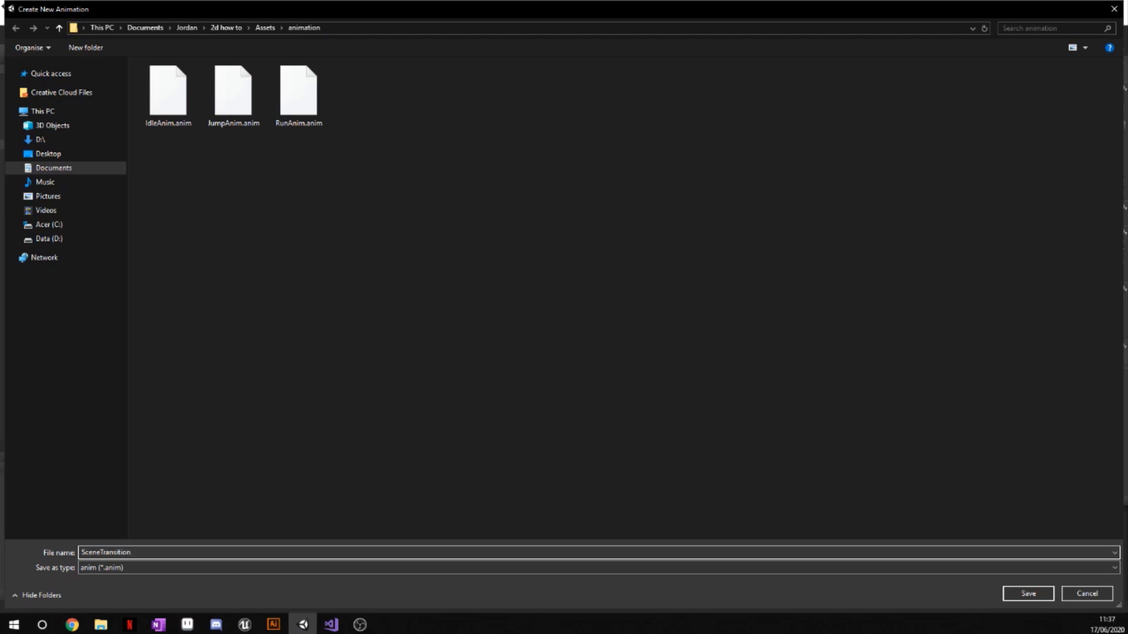
{"action": "left_click", "coordinate": [1026, 593]}
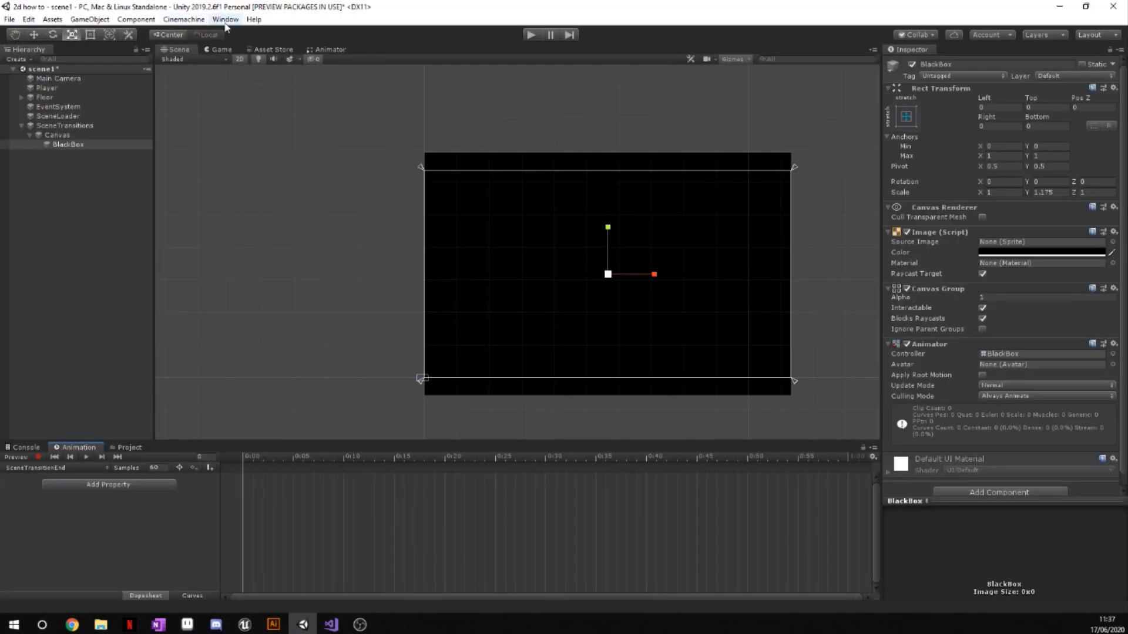
- Record BlackBox keyframes: anchored Y 0 at frame 0, -536 at frame 60
{"action": "left_click", "coordinate": [225, 19]}
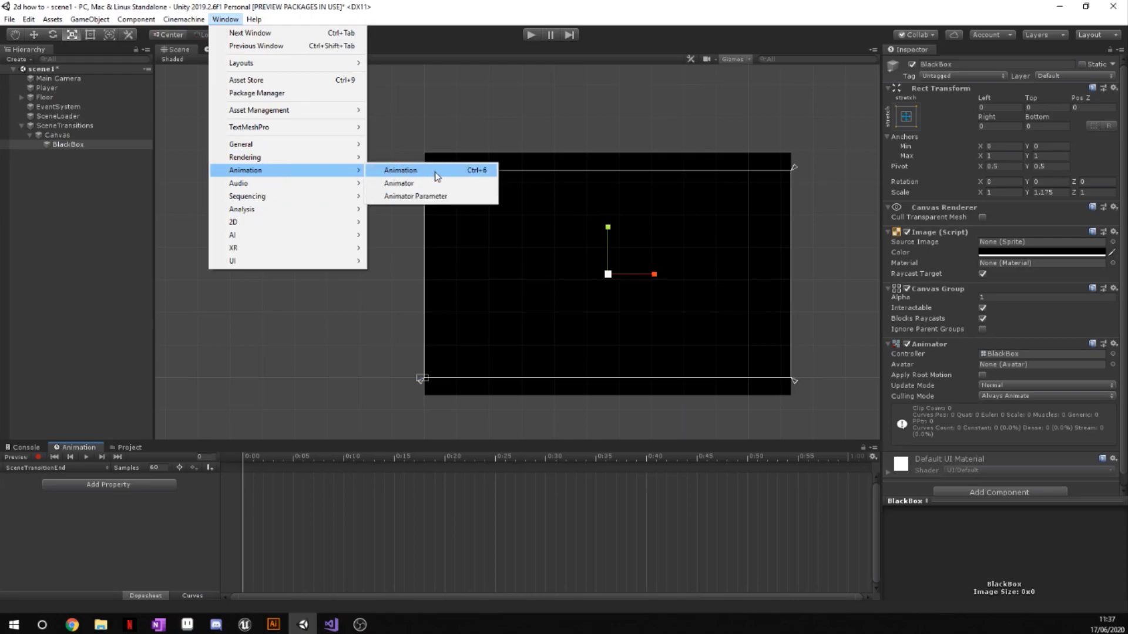
{"action": "mouse_move", "coordinate": [436, 177]}
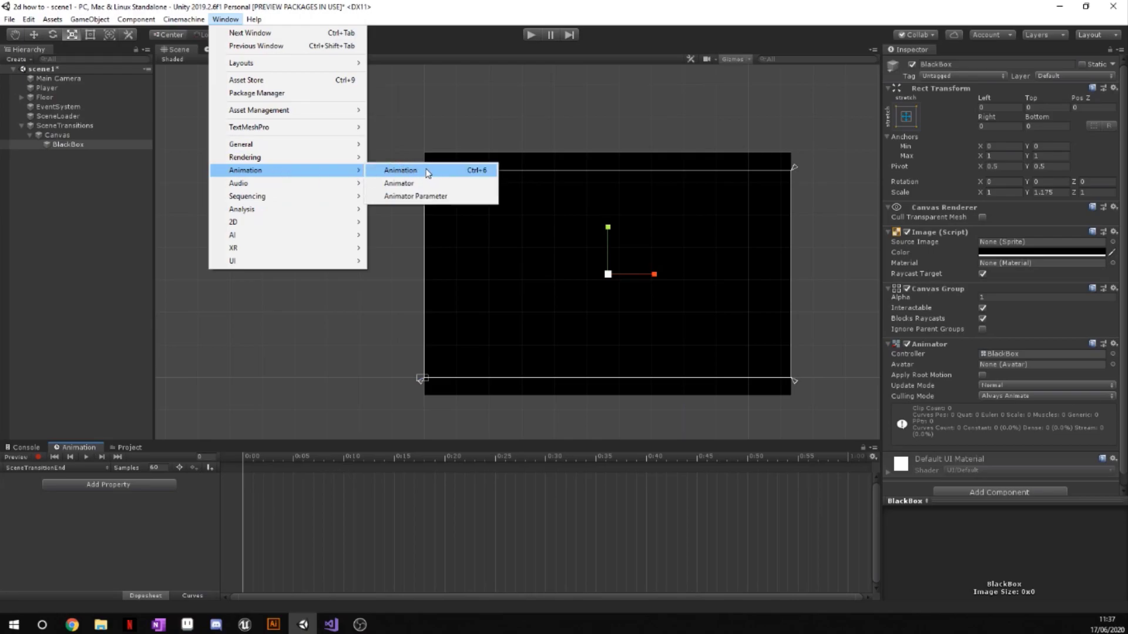
{"action": "left_click", "coordinate": [400, 170]}
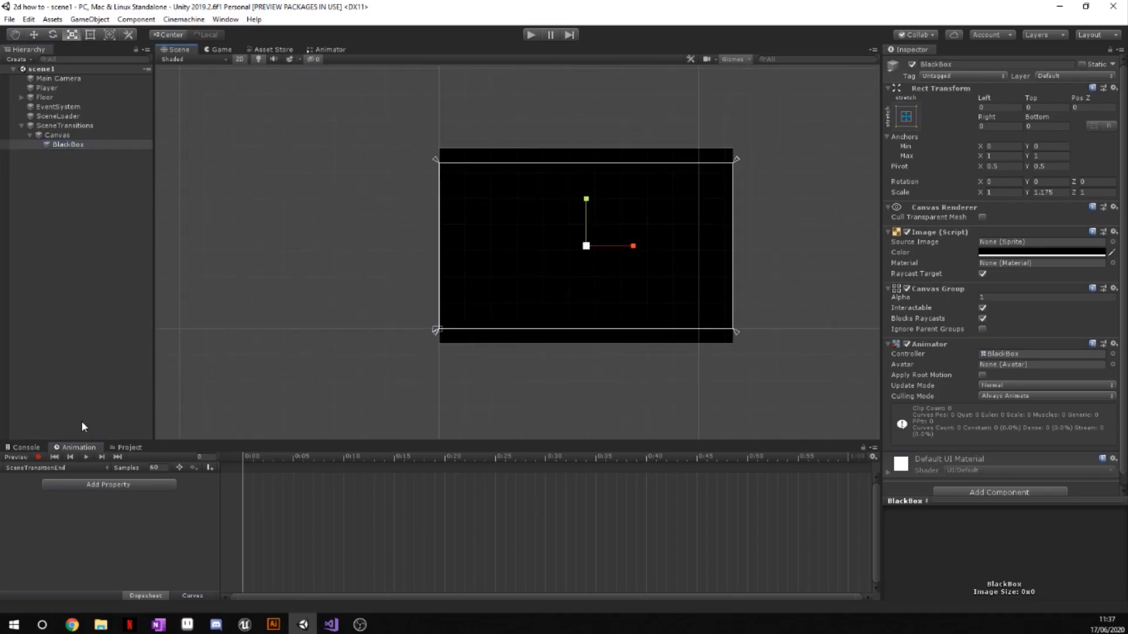
{"action": "left_click", "coordinate": [40, 457]}
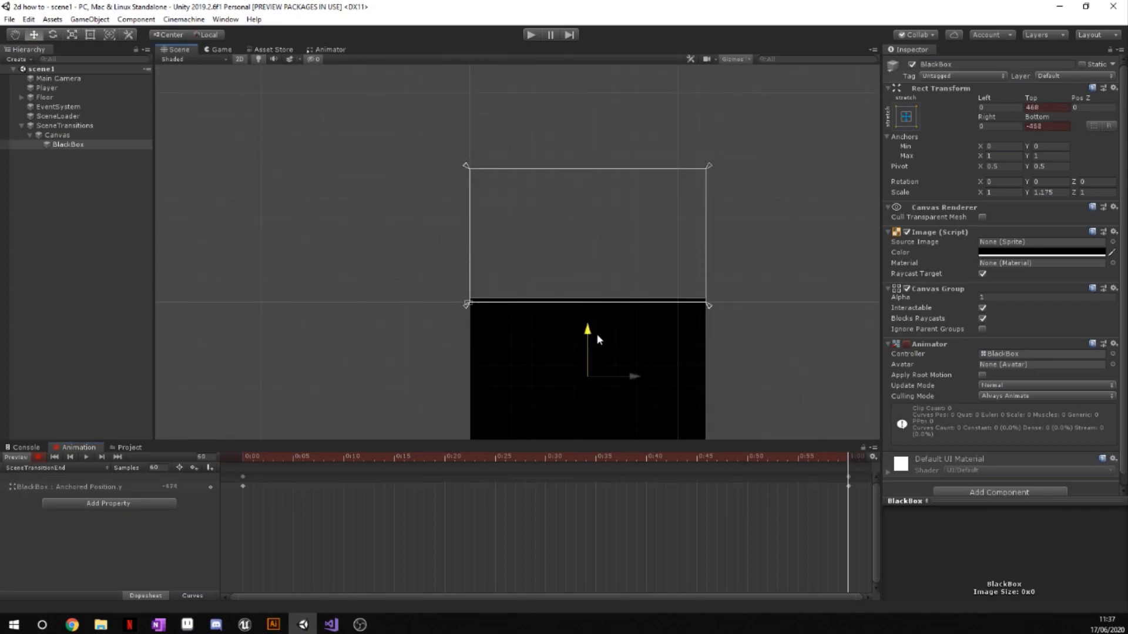
{"action": "left_click", "coordinate": [243, 456]}
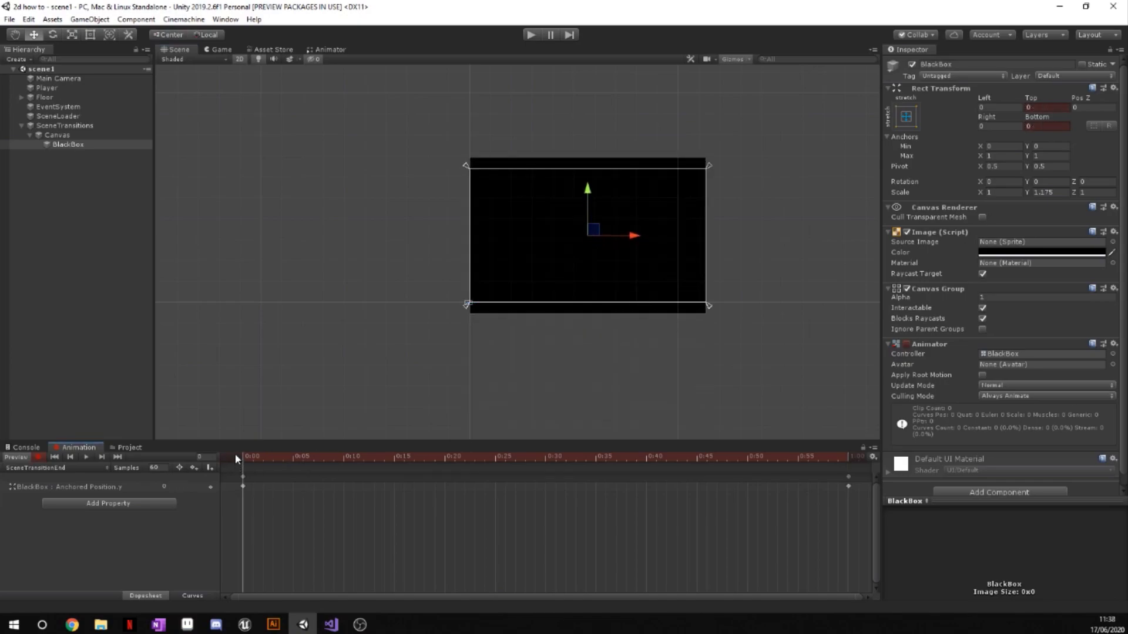
{"action": "left_click", "coordinate": [636, 457]}
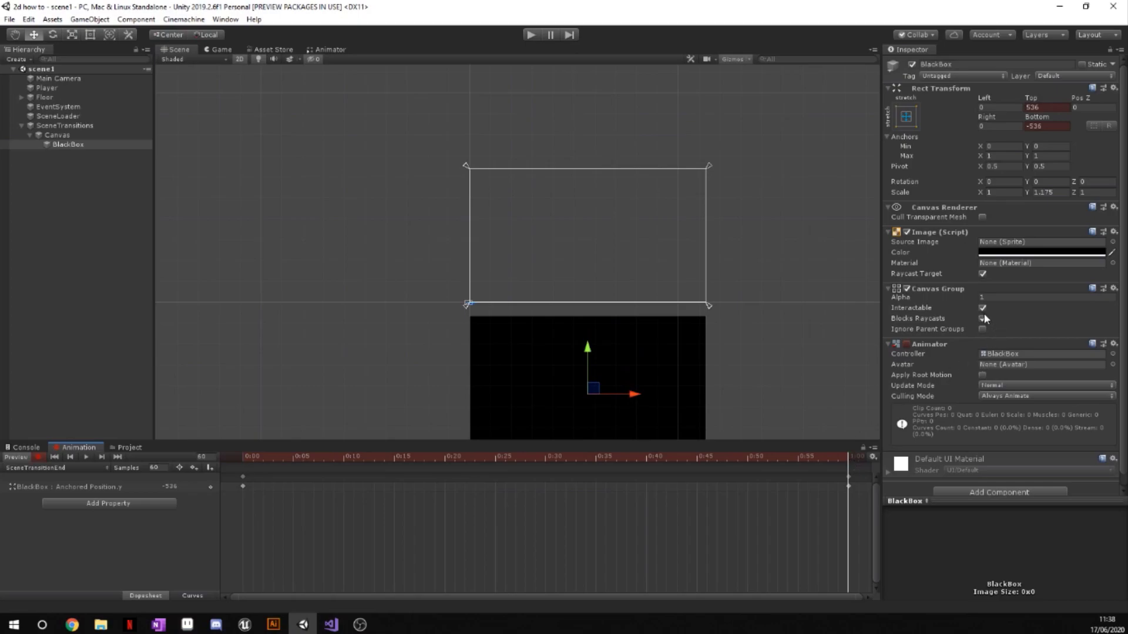
{"action": "left_click", "coordinate": [983, 318]}
{"action": "type", "text": "SceneTransitionStart"}
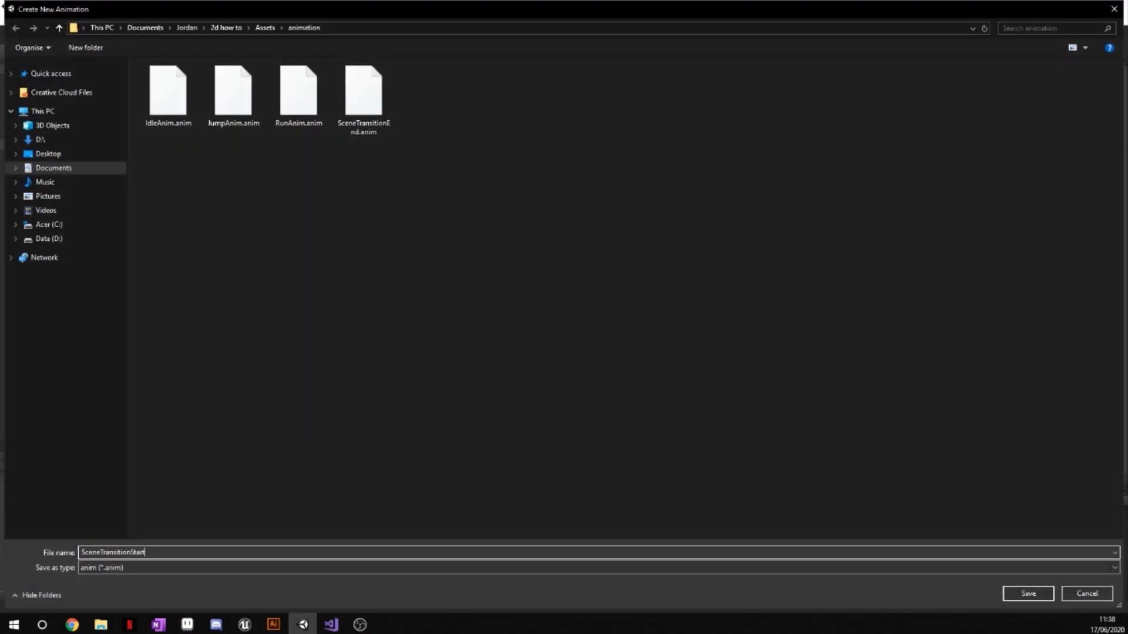
- Save the SceneTransitionStart clip and select it in Assets/animation
{"action": "left_click", "coordinate": [1027, 593]}
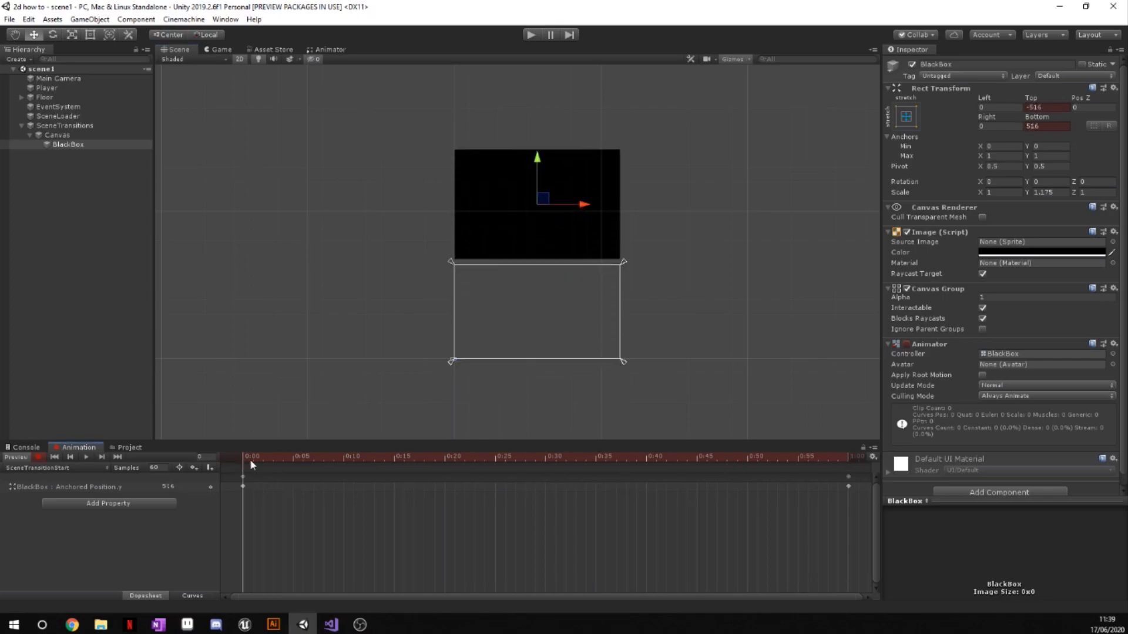
{"action": "mouse_move", "coordinate": [228, 459]}
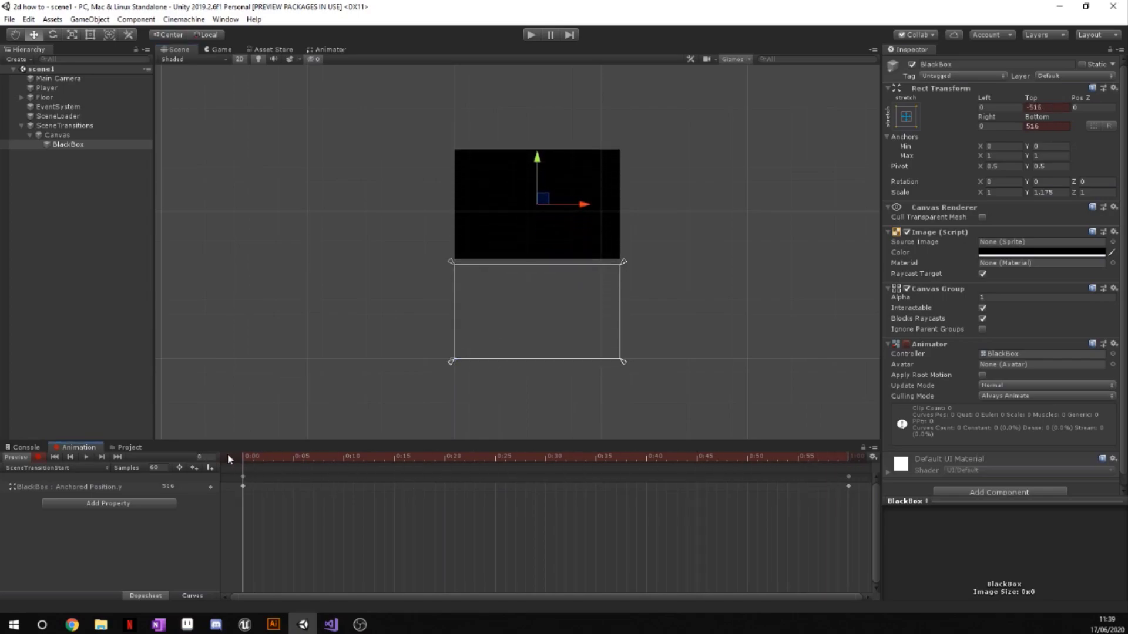
{"action": "mouse_move", "coordinate": [39, 456]}
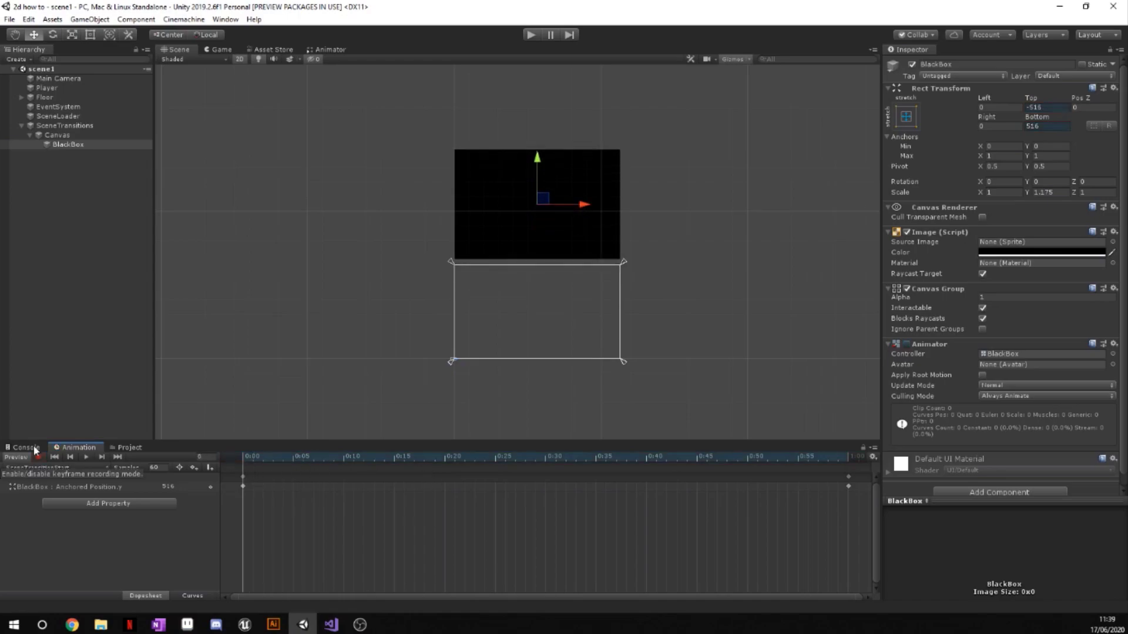
{"action": "left_click", "coordinate": [129, 446]}
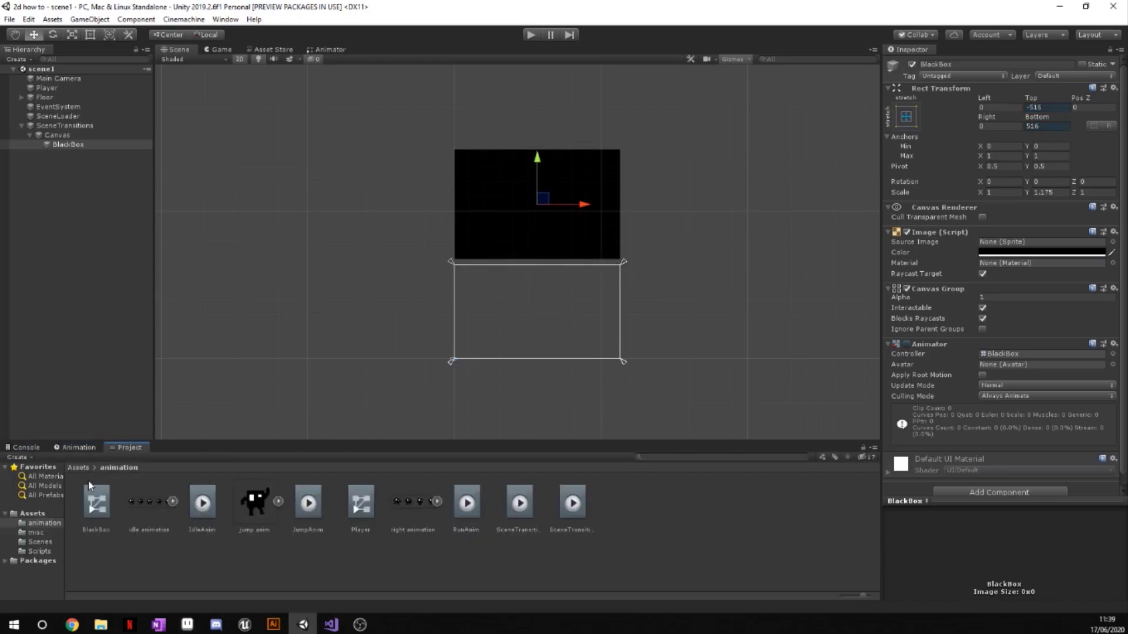
{"action": "mouse_move", "coordinate": [510, 532]}
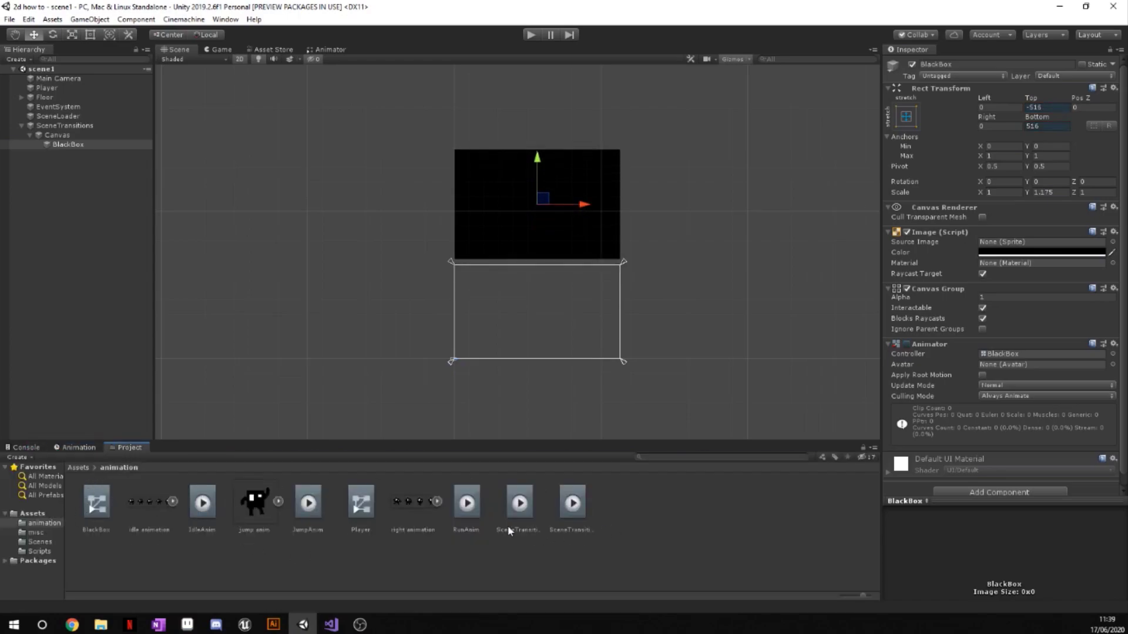
{"action": "left_click", "coordinate": [519, 508]}
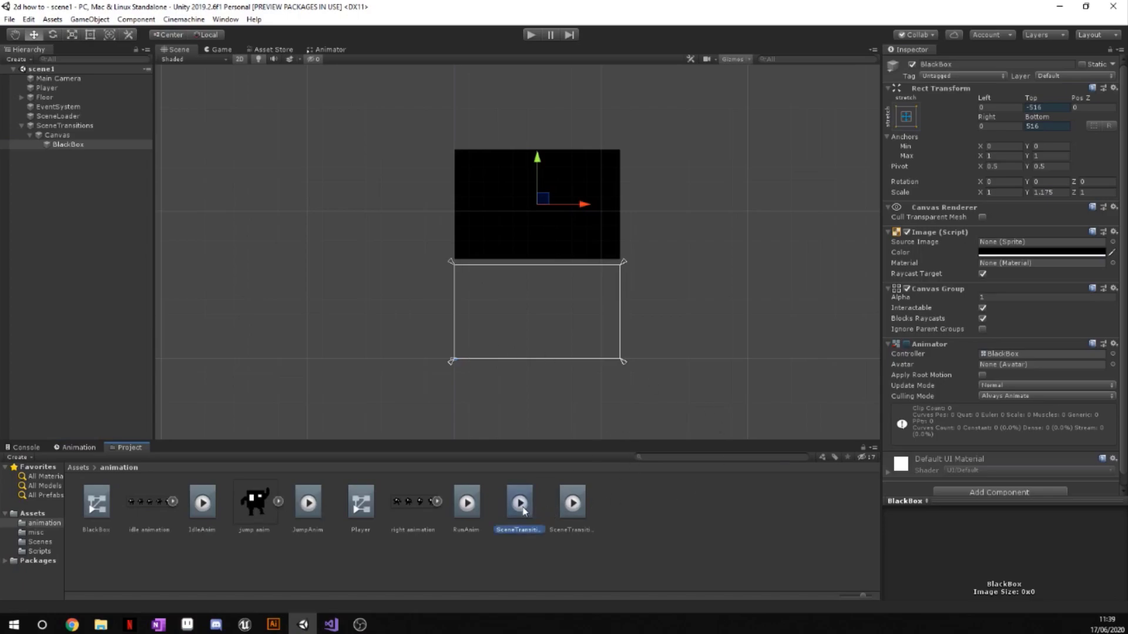
{"action": "left_click", "coordinate": [571, 501]}
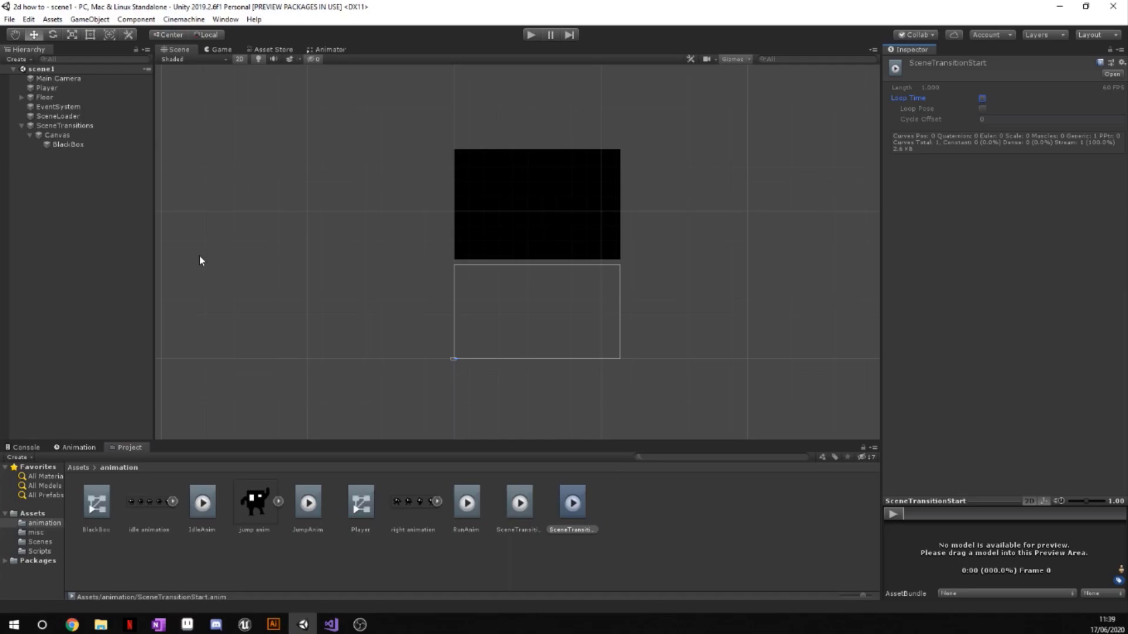
{"action": "mouse_move", "coordinate": [606, 563]}
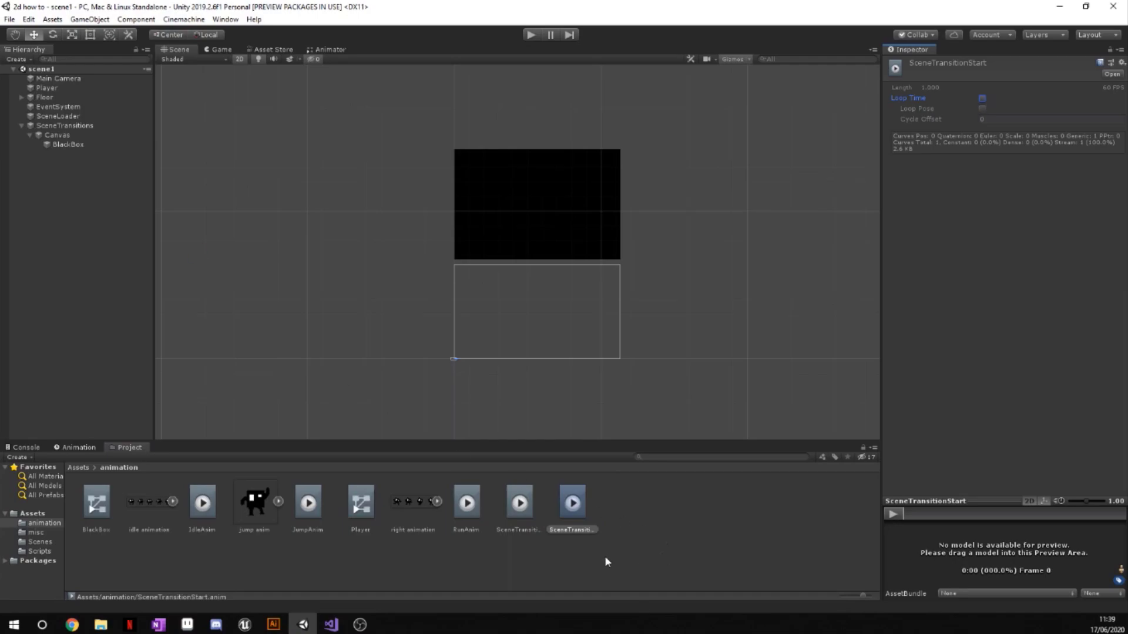
{"action": "mouse_move", "coordinate": [158, 521]}
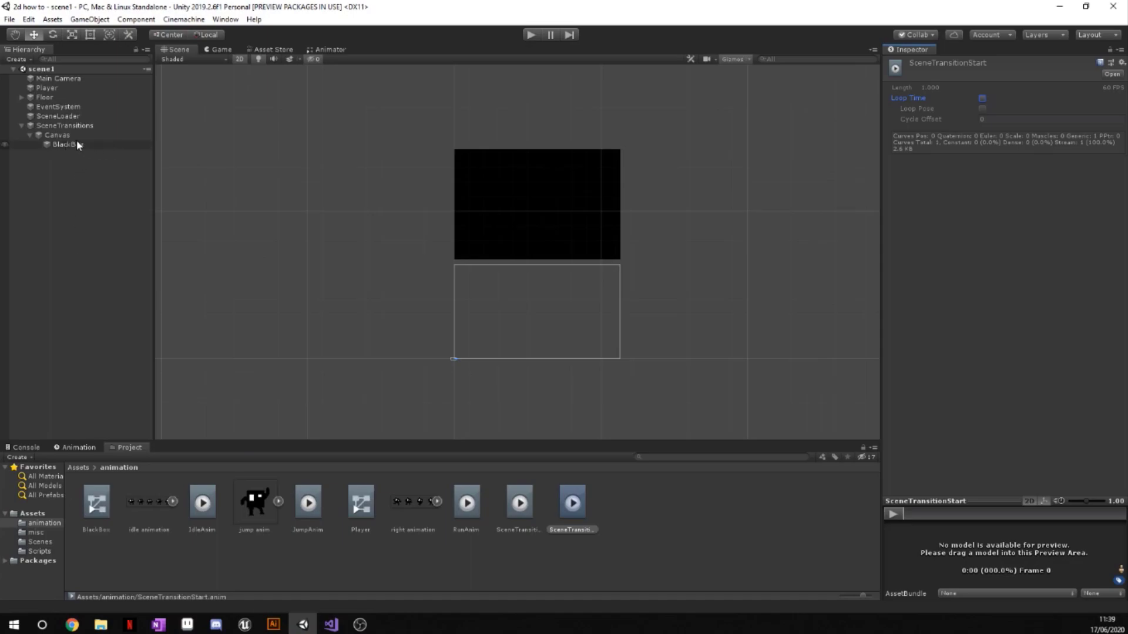
{"action": "mouse_move", "coordinate": [85, 150]}
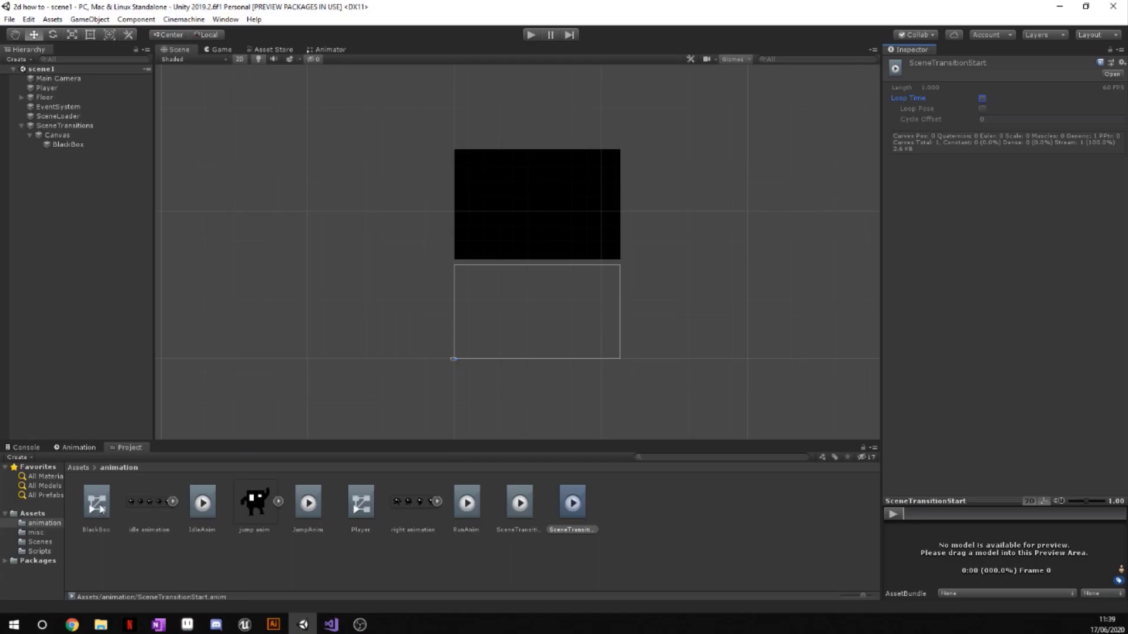
- In the BlackBox Animator, connect SceneTransitionEnd to SceneTransitionStart with a transition
{"action": "left_click", "coordinate": [96, 501]}
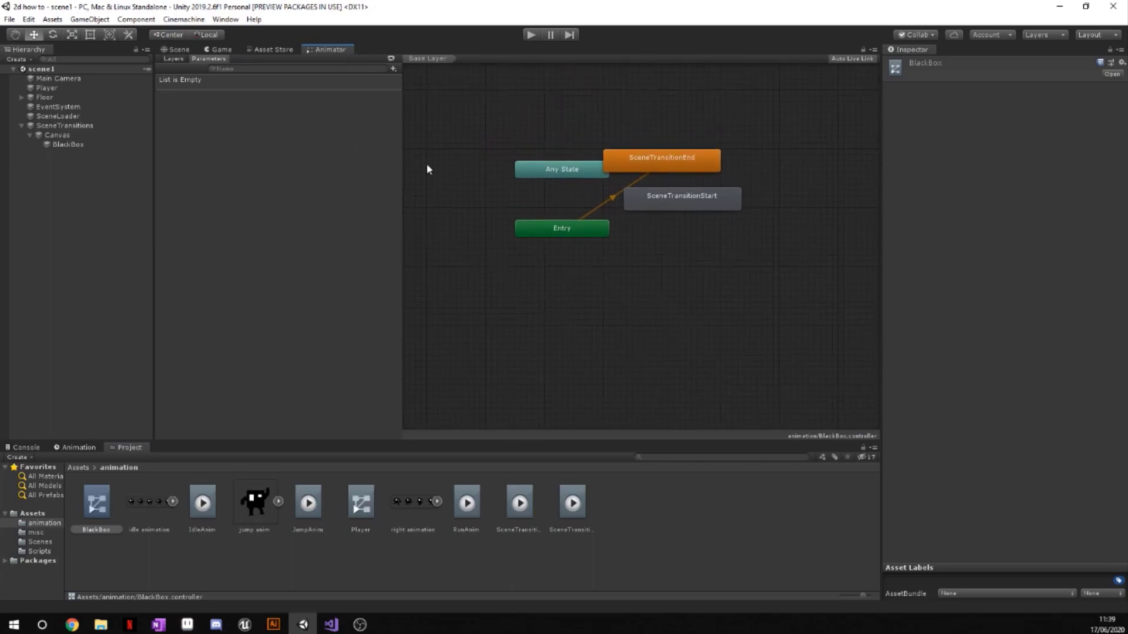
{"action": "mouse_move", "coordinate": [518, 228]}
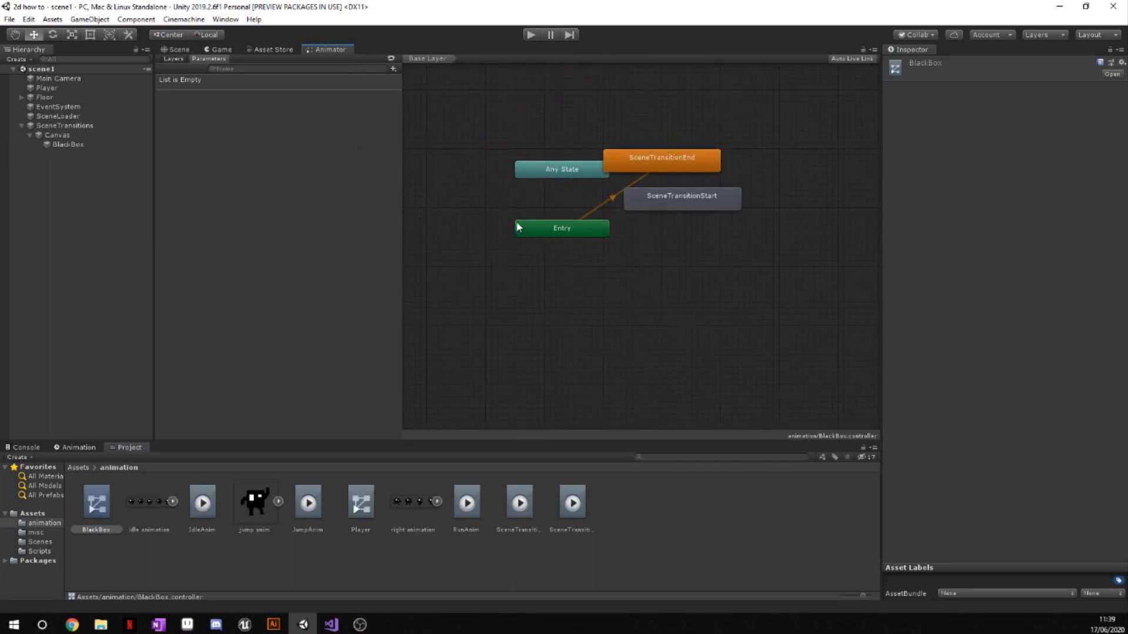
{"action": "left_click", "coordinate": [680, 199]}
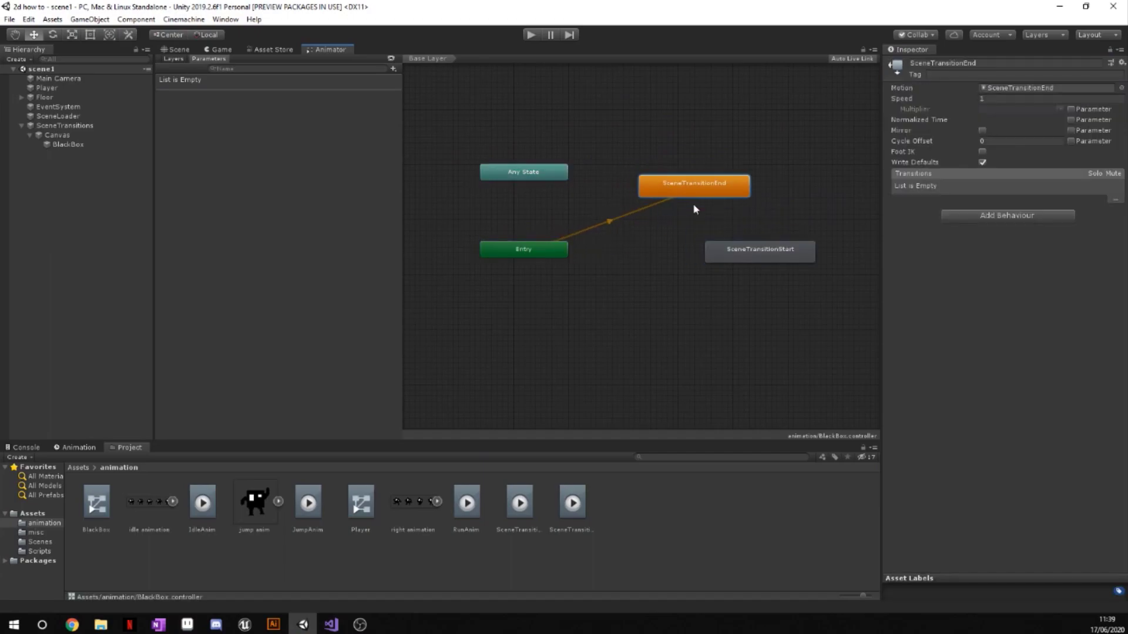
{"action": "mouse_move", "coordinate": [548, 181]}
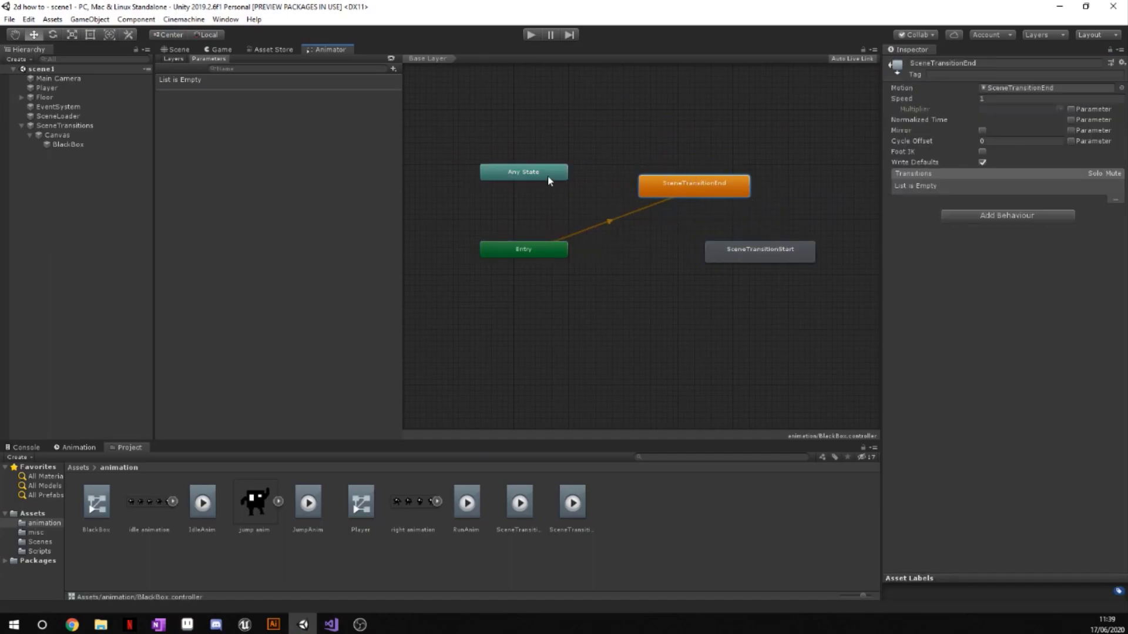
{"action": "mouse_move", "coordinate": [593, 215]}
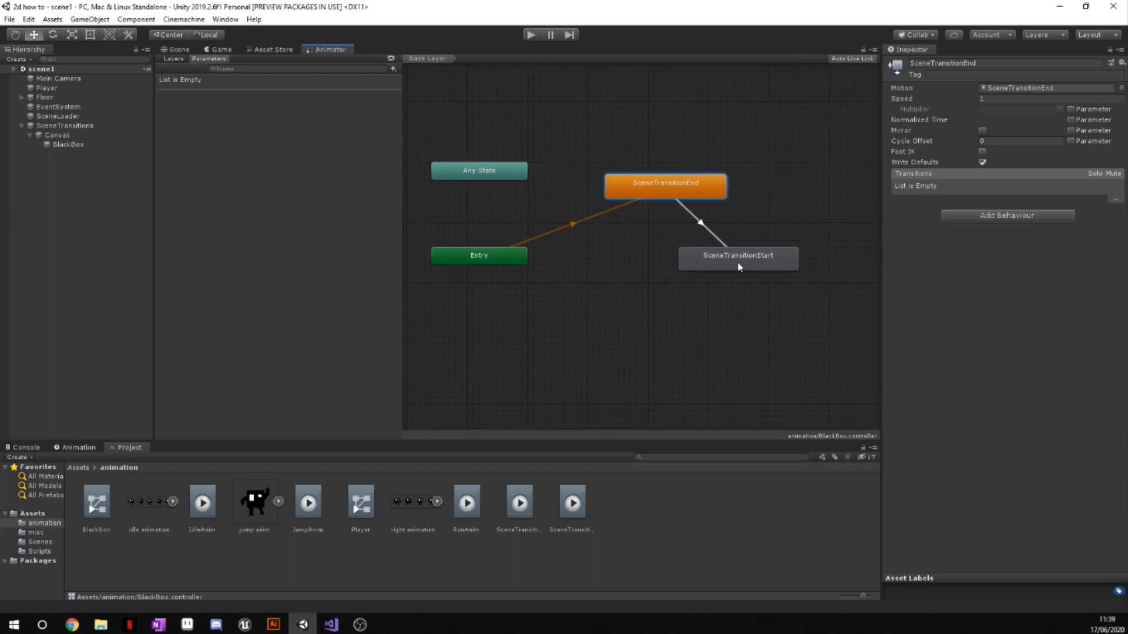
{"action": "left_click", "coordinate": [697, 219]}
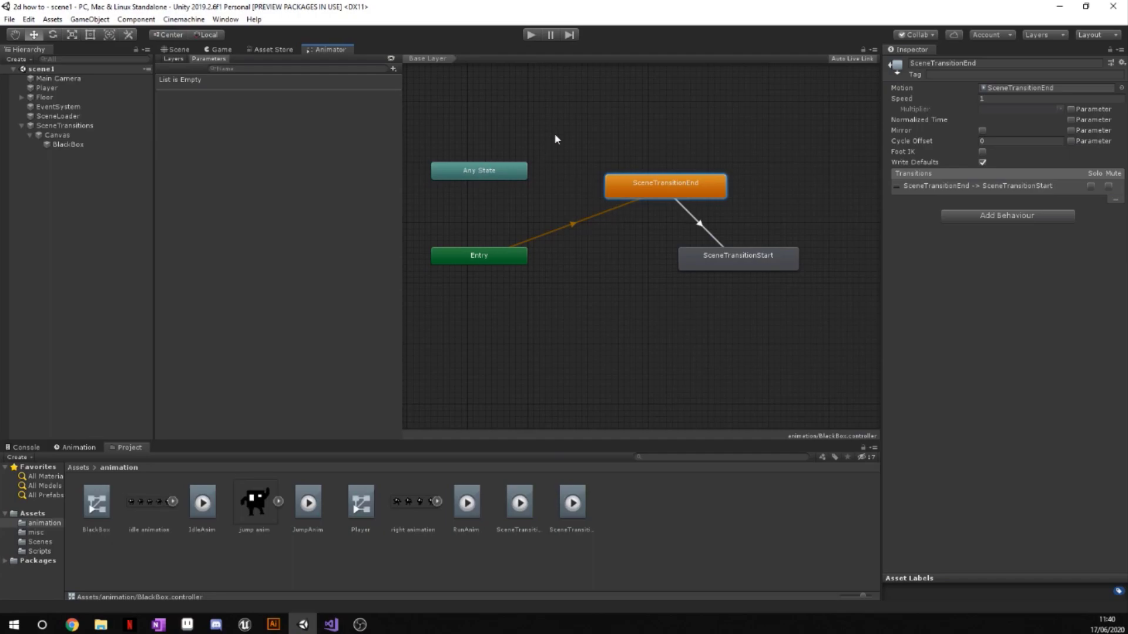
{"action": "mouse_move", "coordinate": [567, 135]}
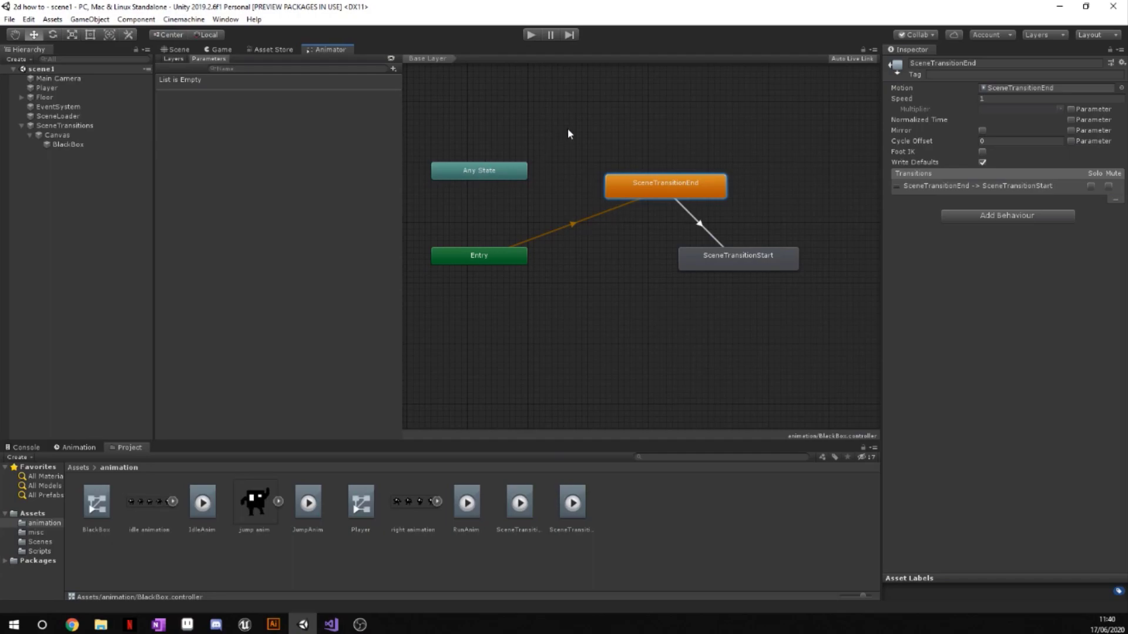
{"action": "mouse_move", "coordinate": [652, 153]}
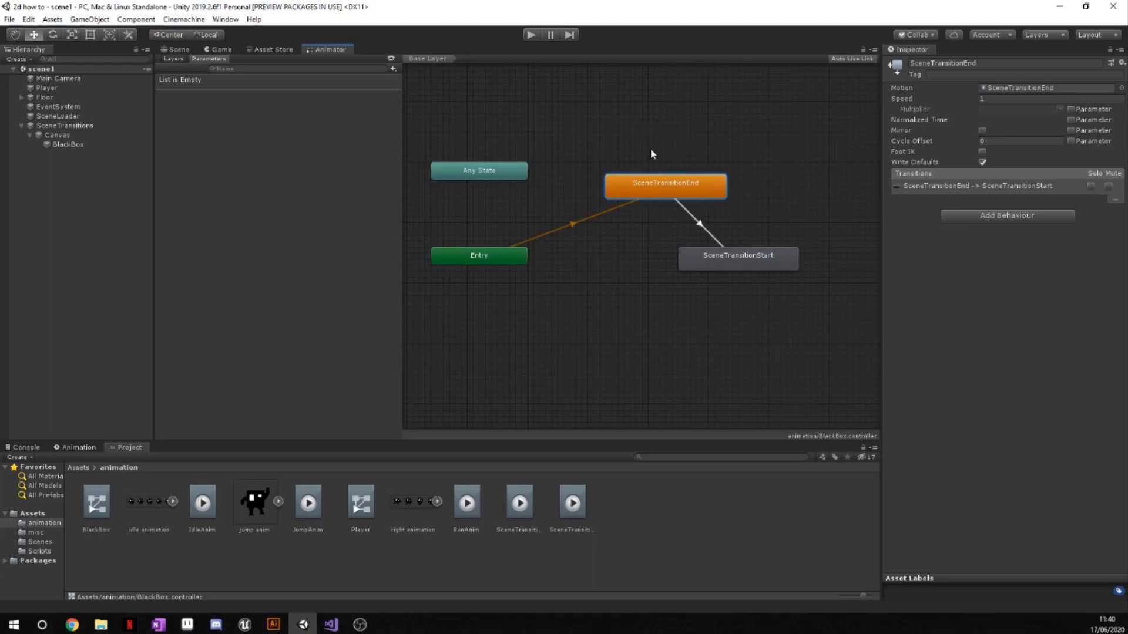
{"action": "mouse_move", "coordinate": [386, 47]}
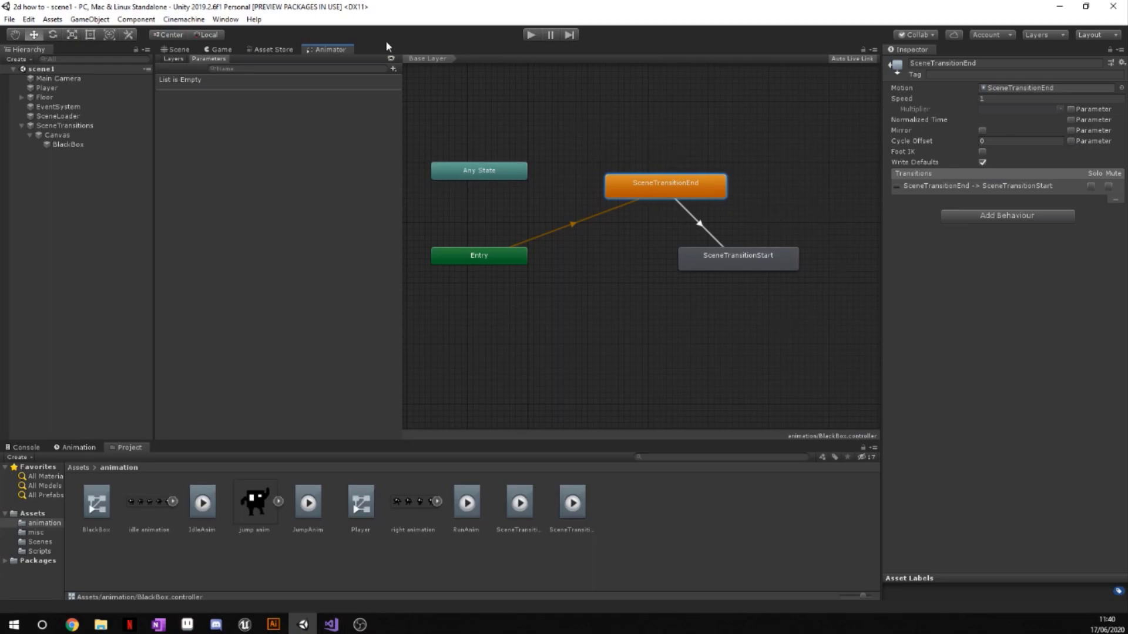
{"action": "mouse_move", "coordinate": [388, 77]}
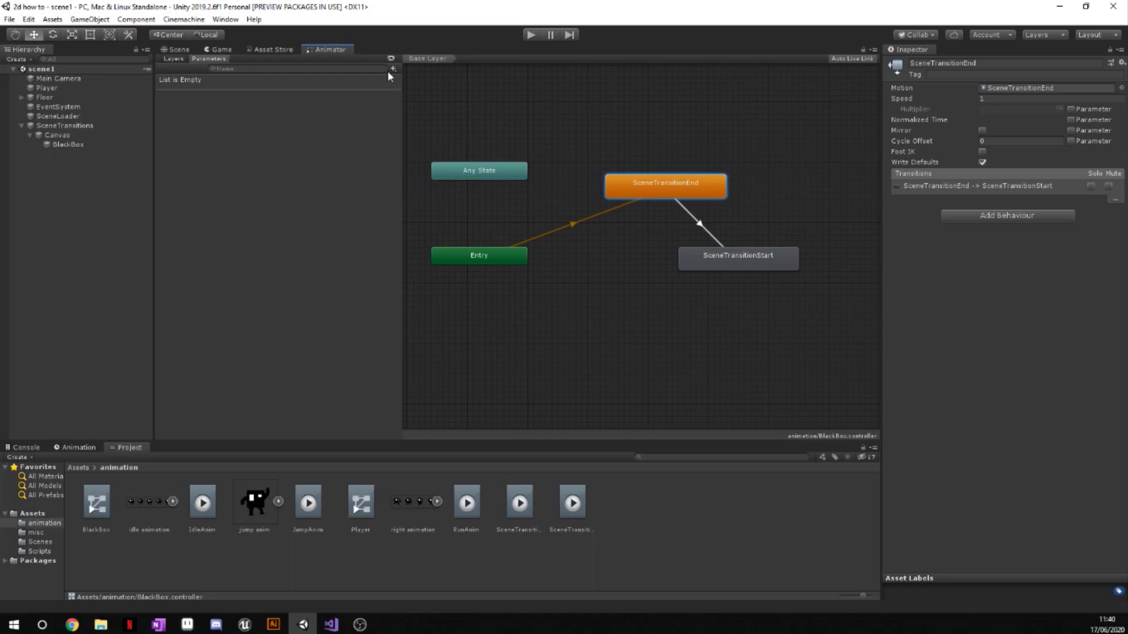
- Add a Trigger parameter named Start in the Animator's Parameters tab
{"action": "left_click", "coordinate": [393, 68]}
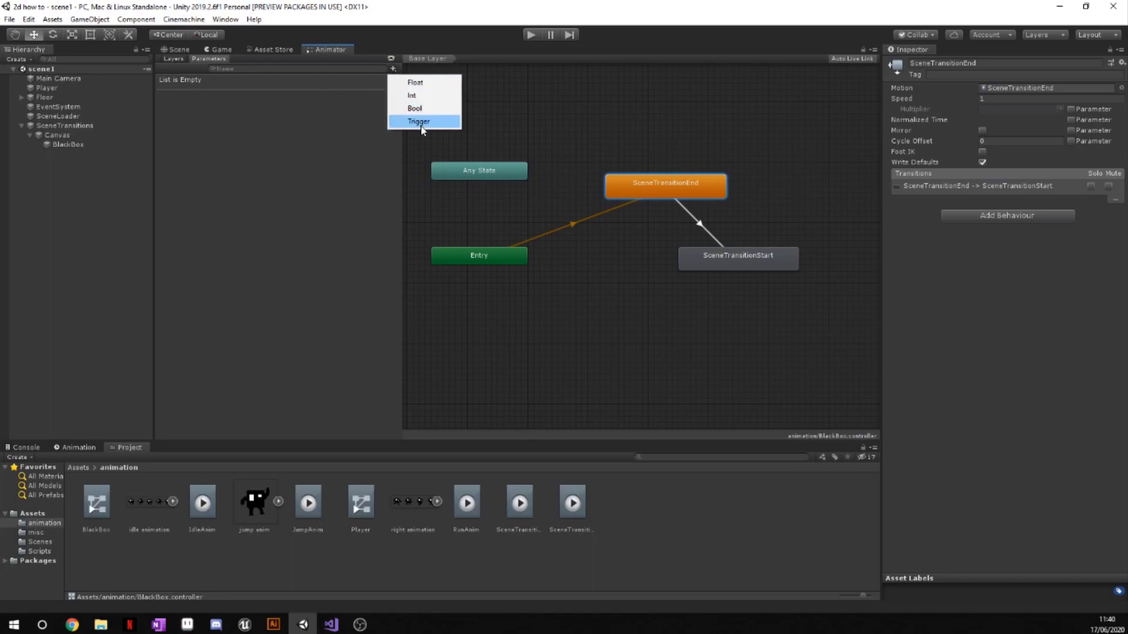
{"action": "left_click", "coordinate": [419, 121]}
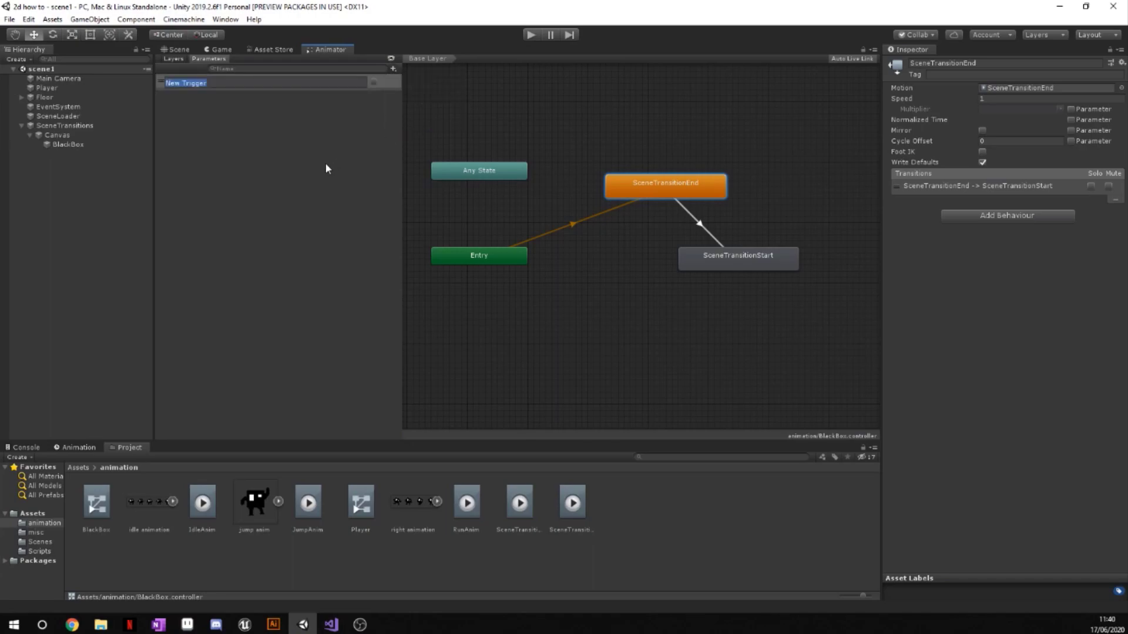
{"action": "type", "text": "Start"}
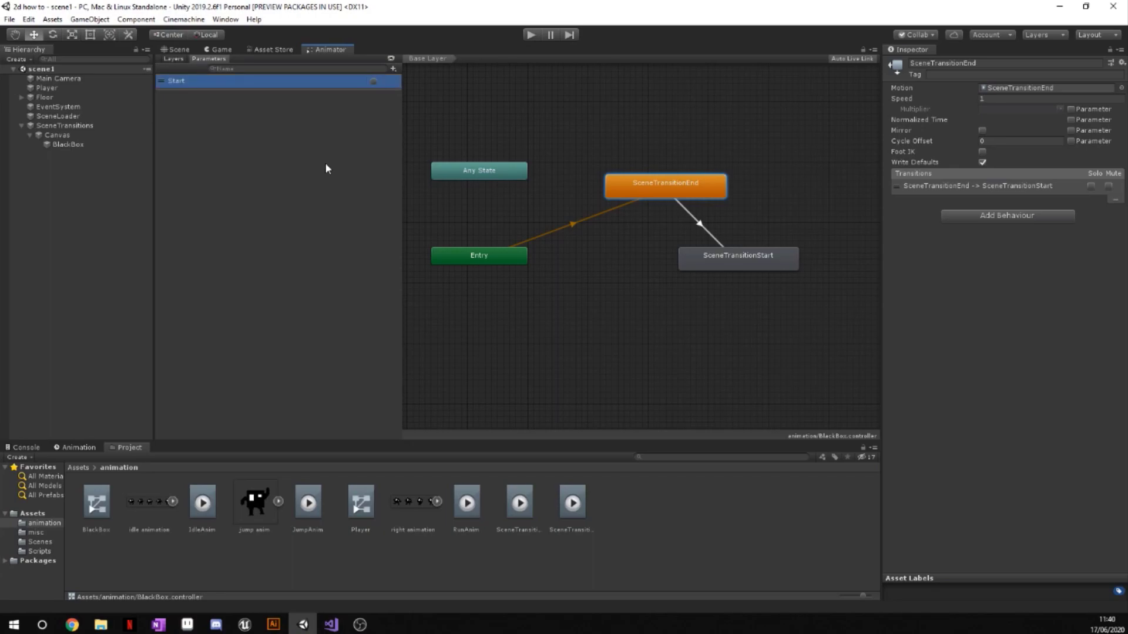
{"action": "mouse_move", "coordinate": [174, 110]}
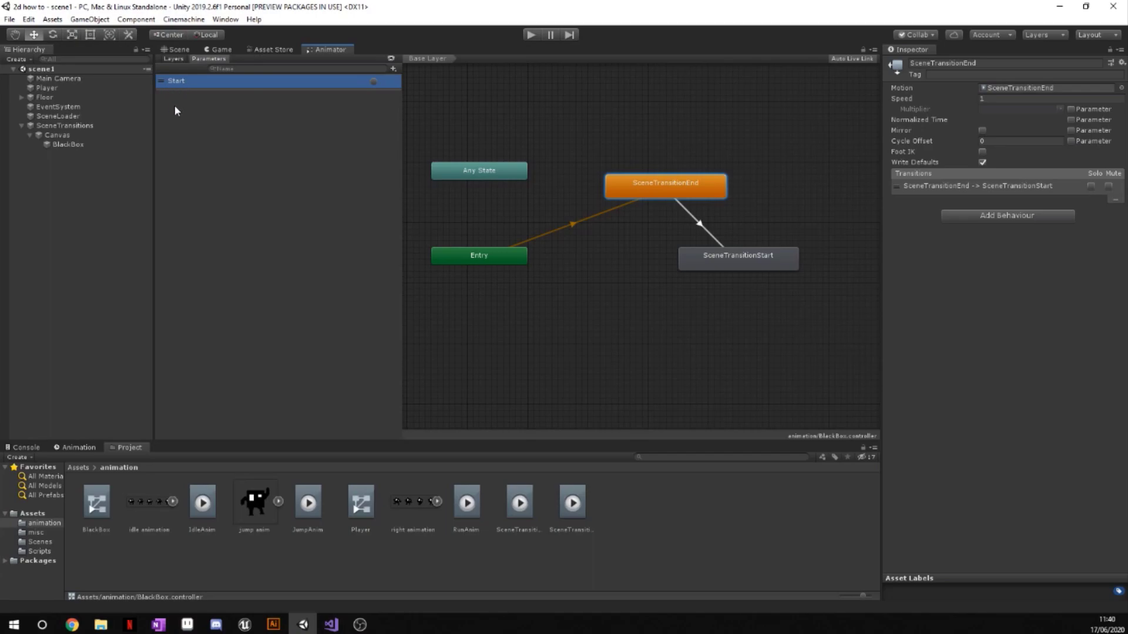
{"action": "mouse_move", "coordinate": [698, 224]}
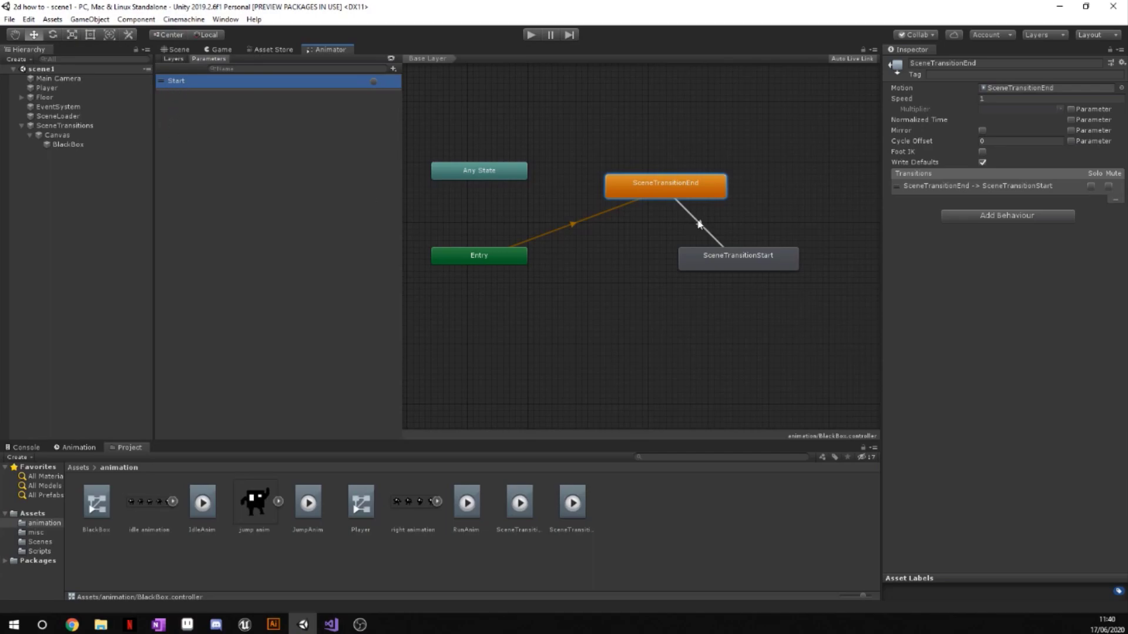
{"action": "mouse_move", "coordinate": [721, 239]}
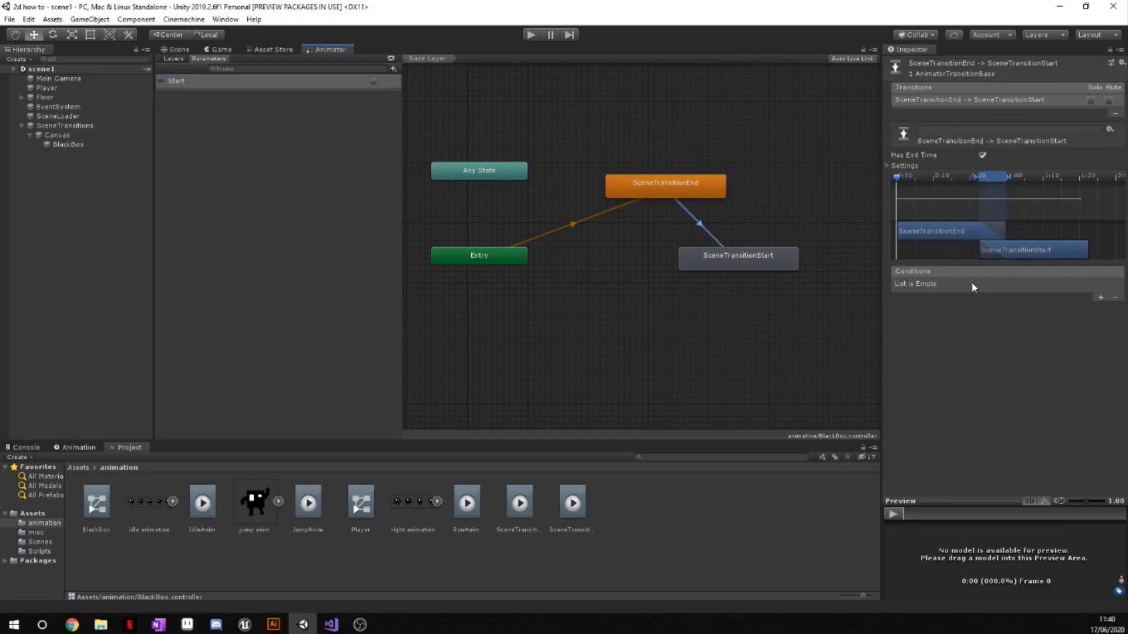
{"action": "mouse_move", "coordinate": [1099, 303]}
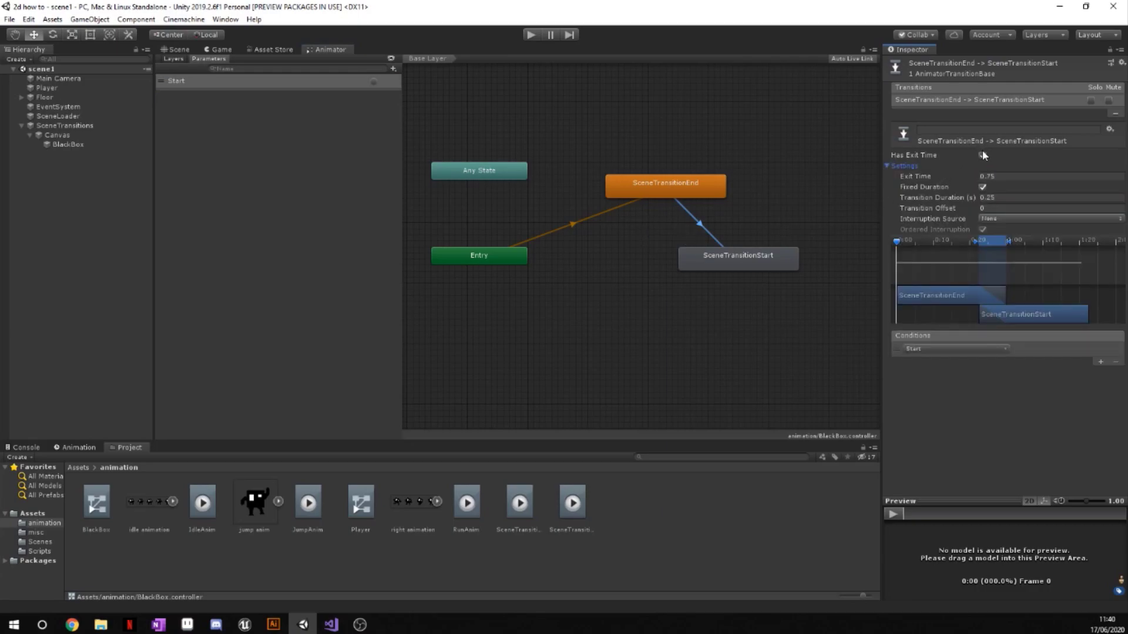
- Set the End-to-Start transition to use the Start trigger, no exit time, duration 0
{"action": "left_click", "coordinate": [981, 155]}
{"action": "type", "text": "0"}
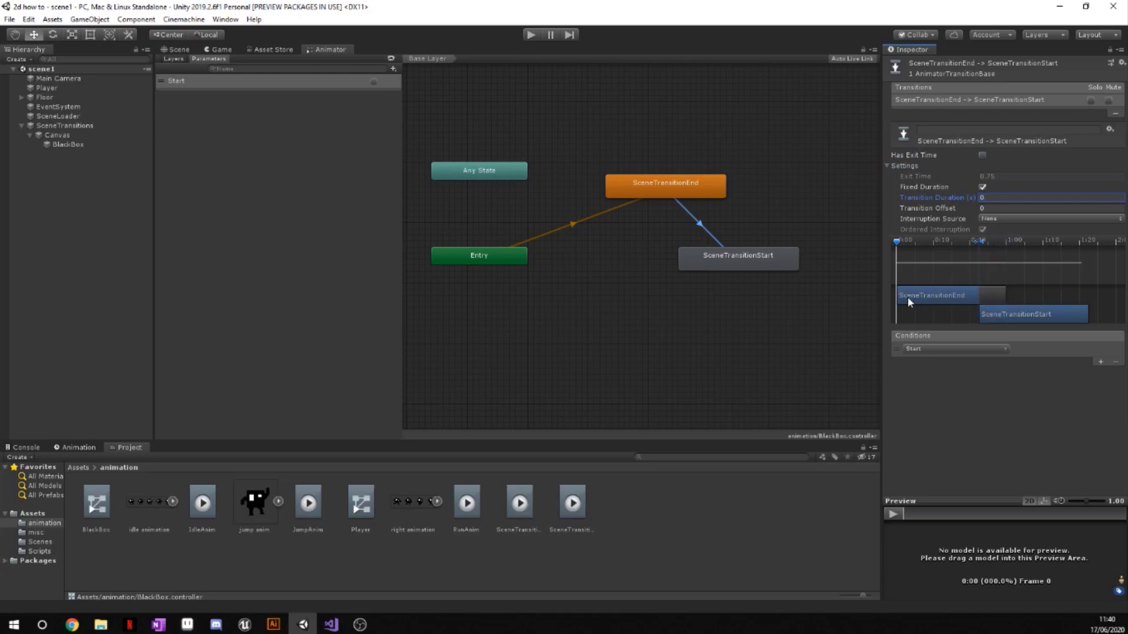
{"action": "left_click", "coordinate": [683, 318]}
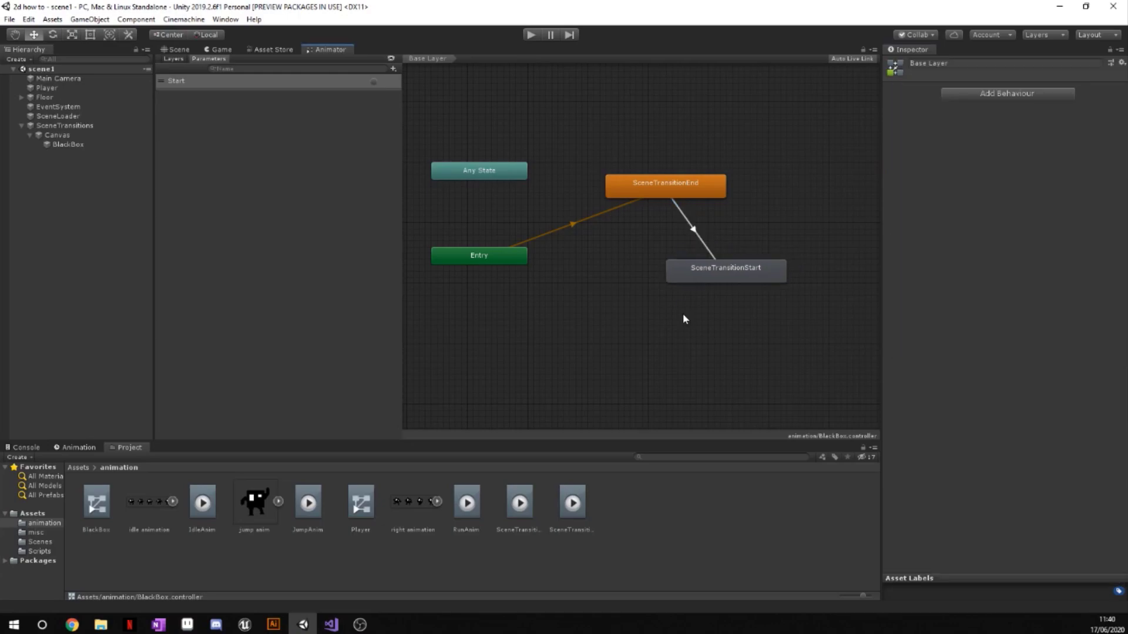
{"action": "mouse_move", "coordinate": [559, 279]}
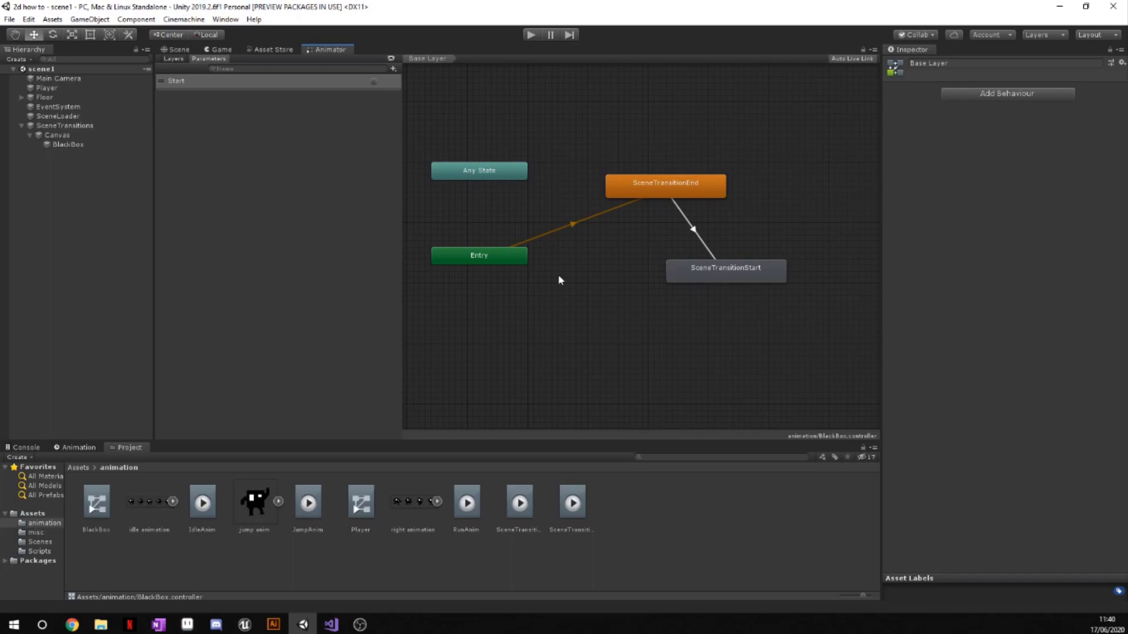
{"action": "mouse_move", "coordinate": [615, 113]}
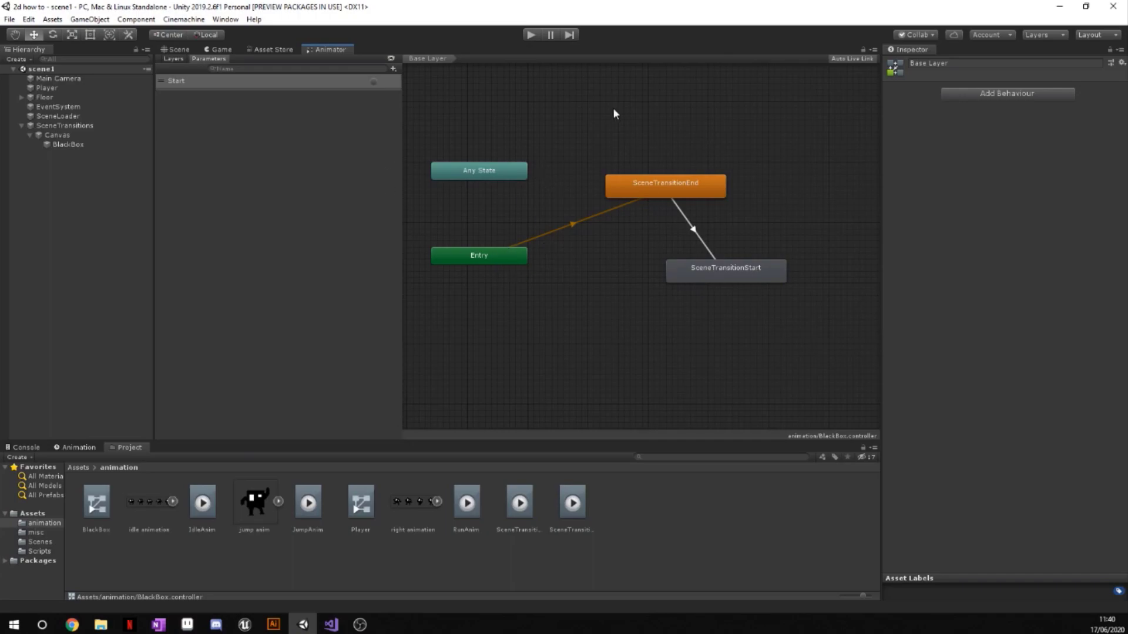
{"action": "mouse_move", "coordinate": [580, 259]}
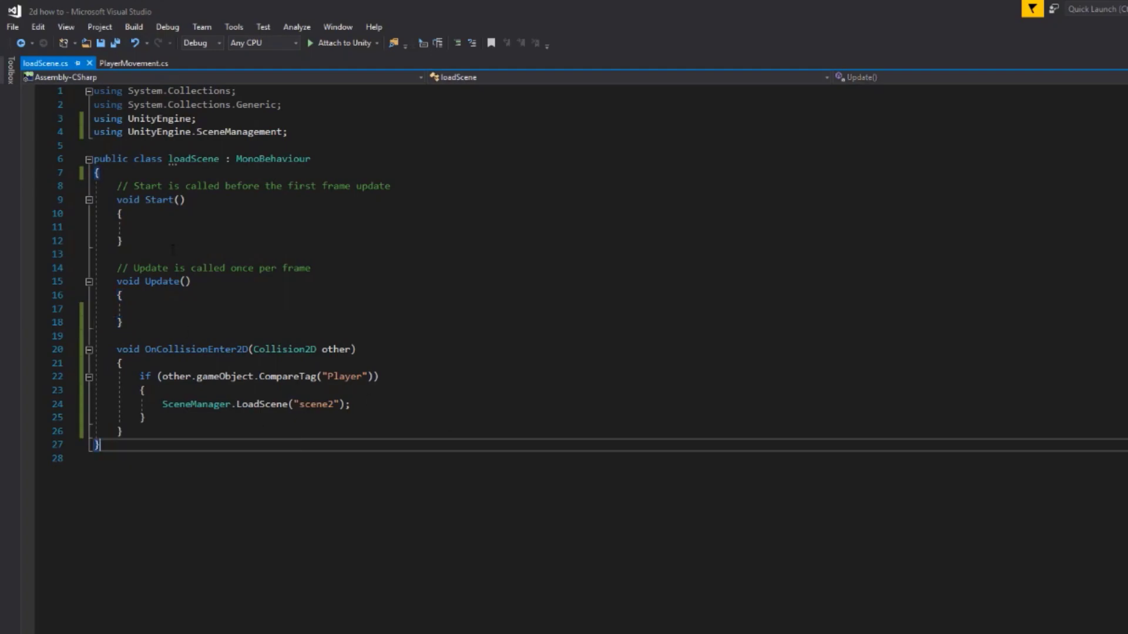
{"action": "mouse_move", "coordinate": [301, 349]}
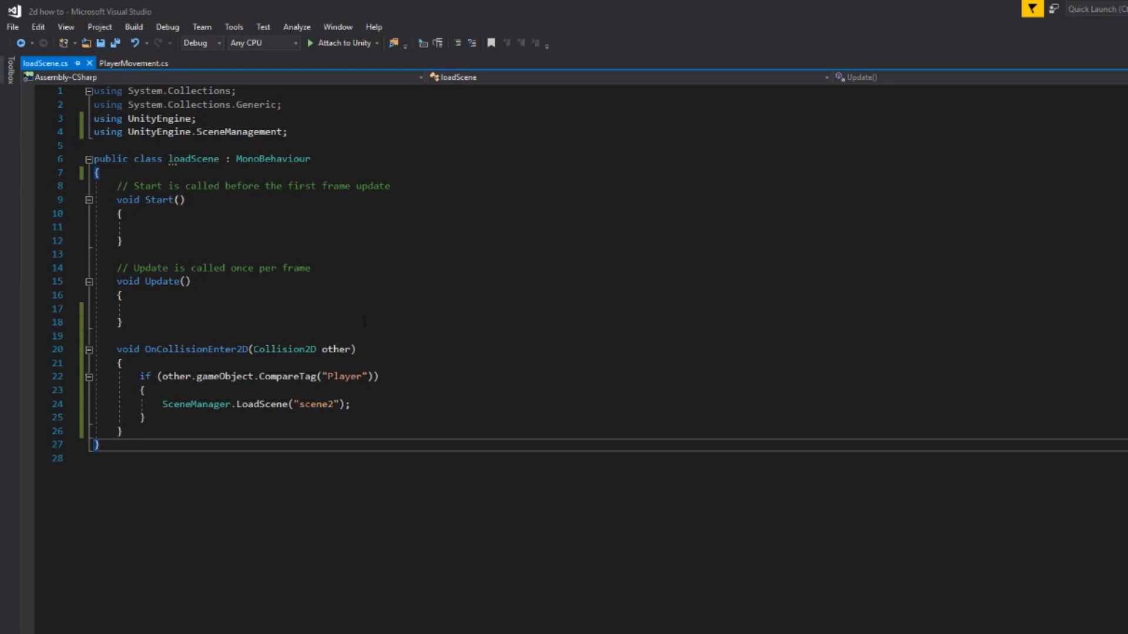
{"action": "mouse_move", "coordinate": [86, 118]}
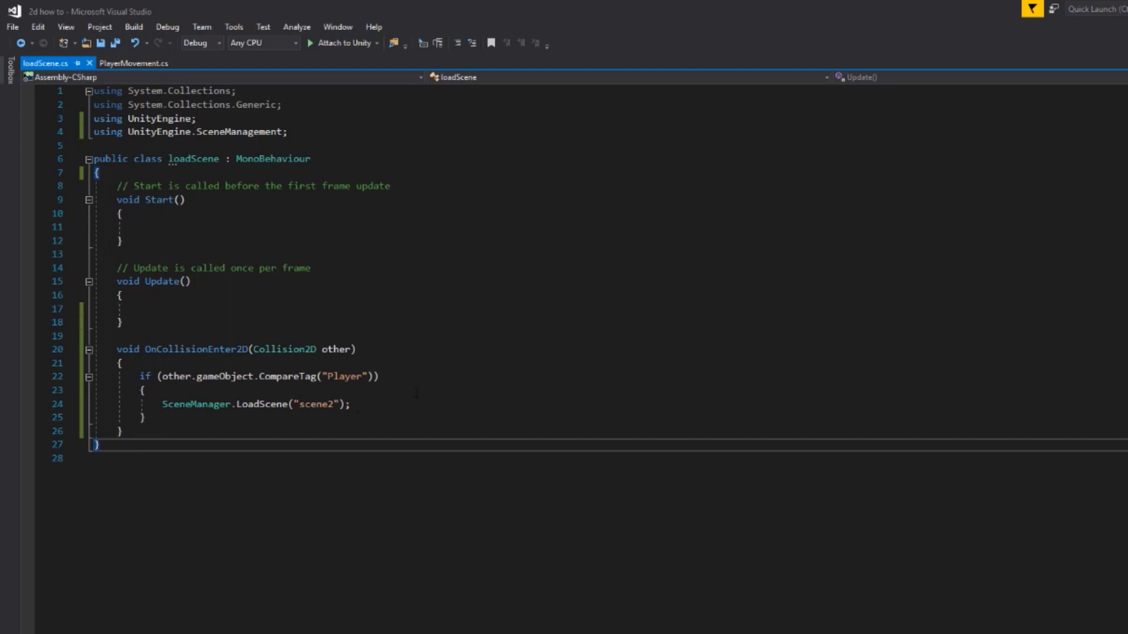
- Declare 'public Animator SceneTransition;' at the top of the loadScene class
{"action": "key", "text": "enter"}
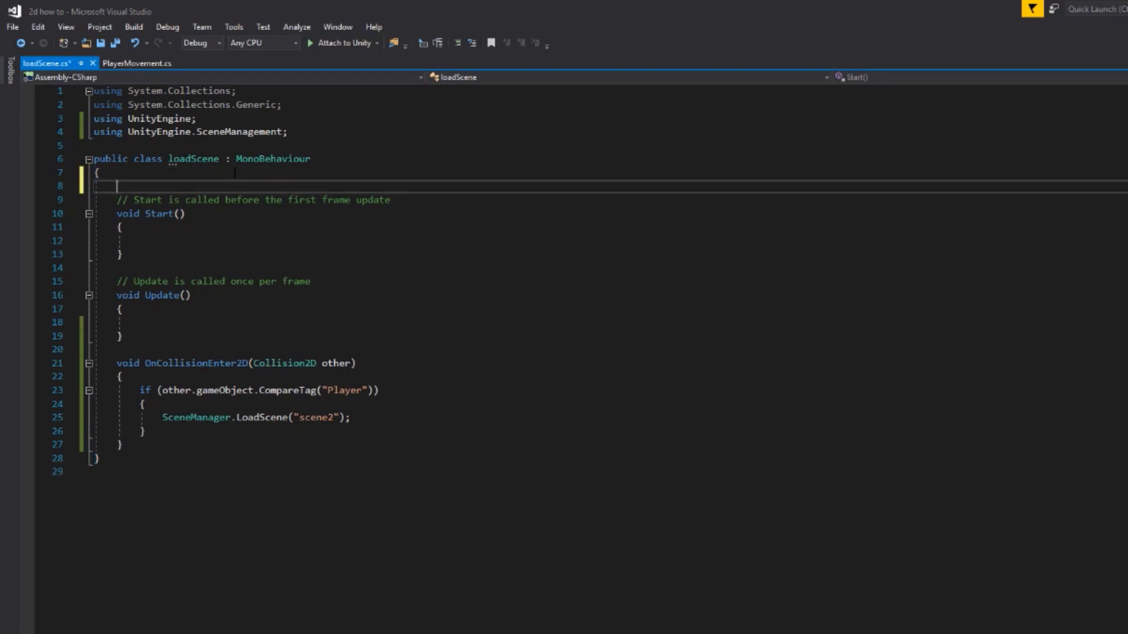
{"action": "type", "text": "public A"}
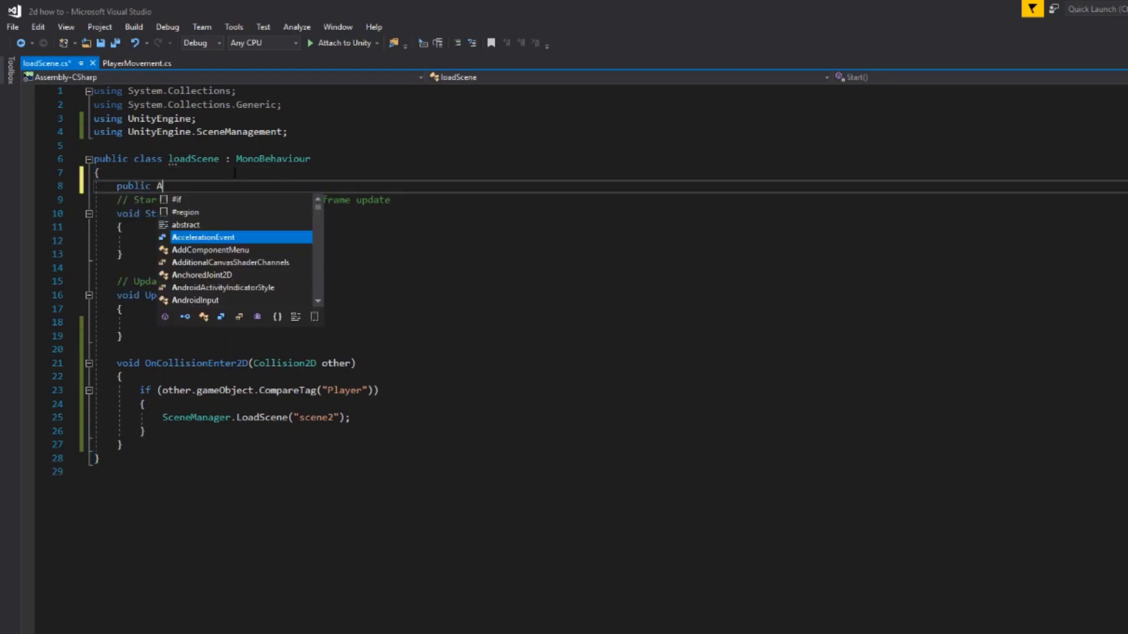
{"action": "type", "text": "nimator"}
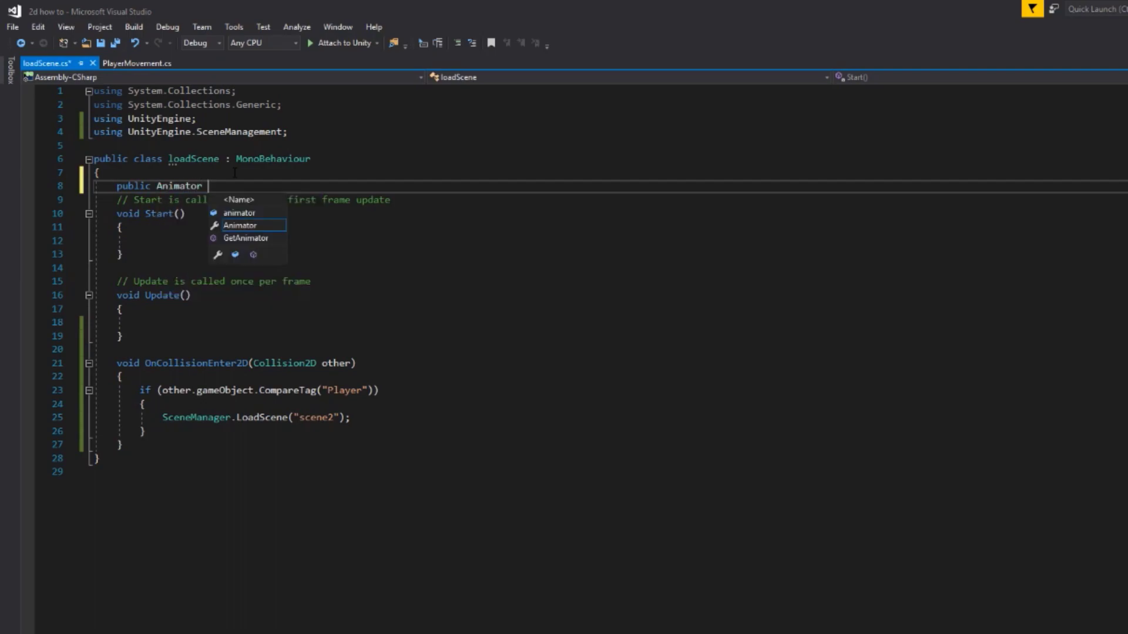
{"action": "type", "text": "SceneTransition;"}
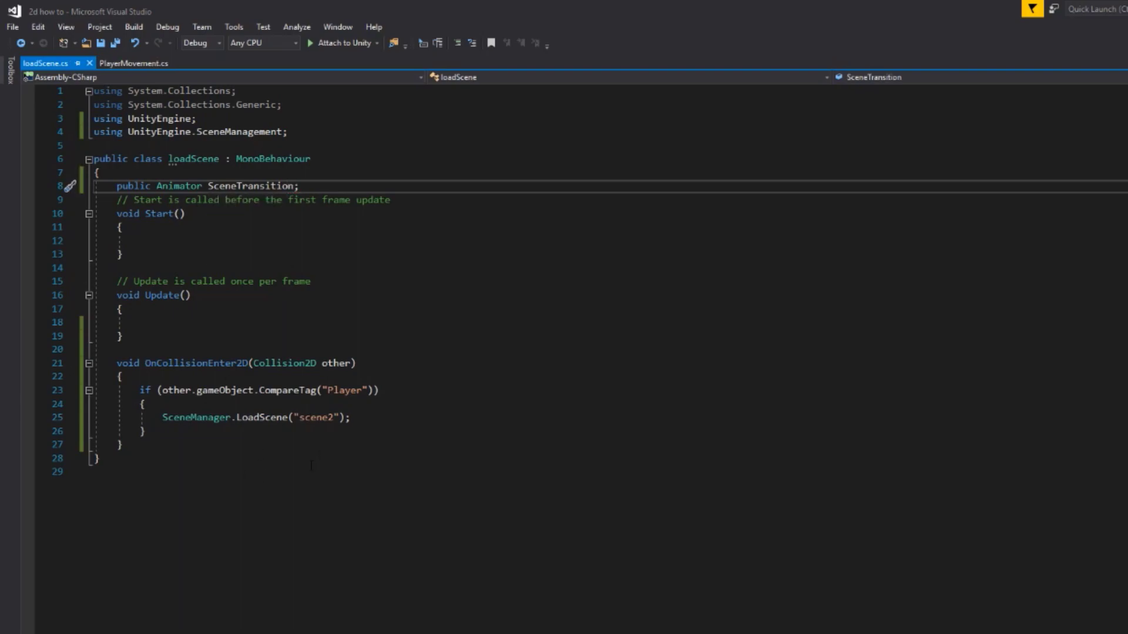
{"action": "left_click", "coordinate": [119, 445]}
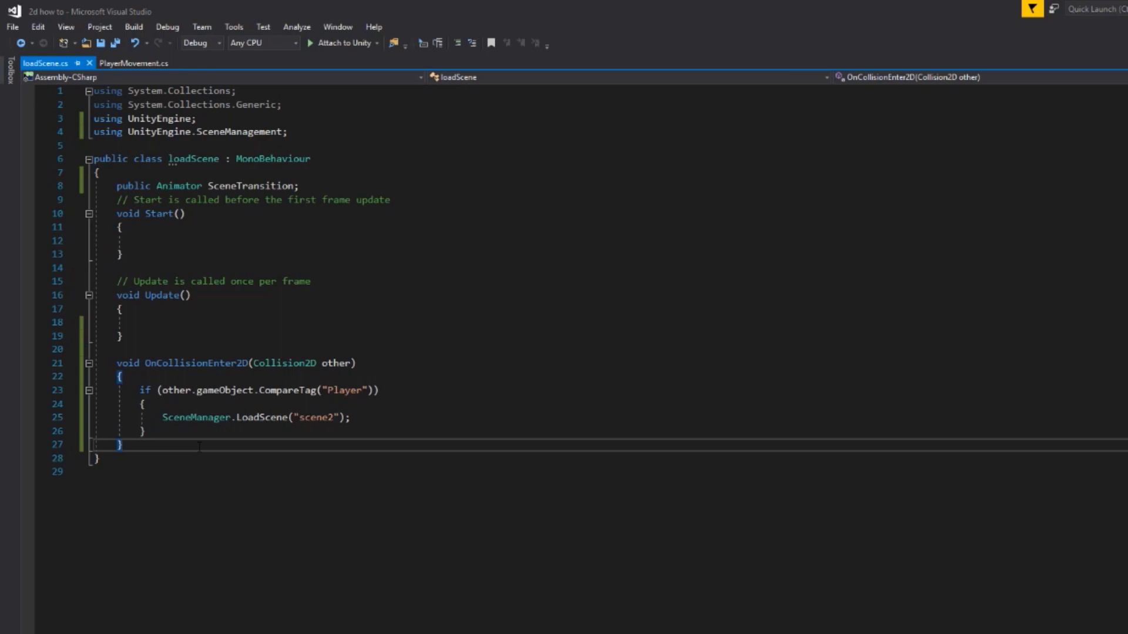
- Add an IEnumerator LoadLevel() coroutine calling SceneTransition.SetTrigger("Start")
{"action": "key", "text": "enter"}
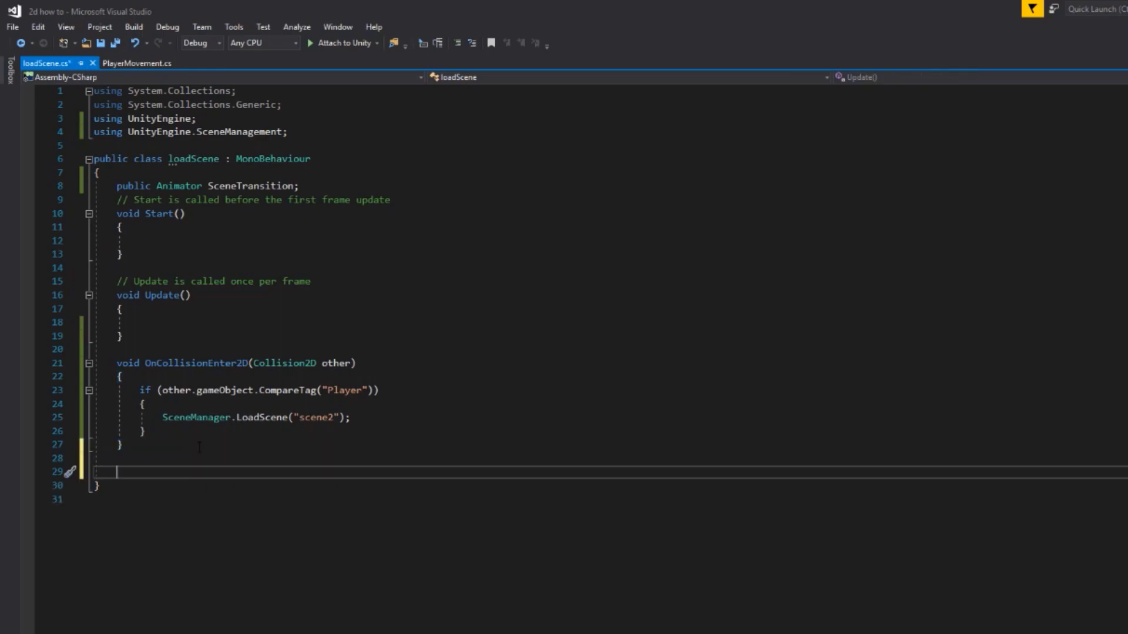
{"action": "type", "text": "IEnumerator"}
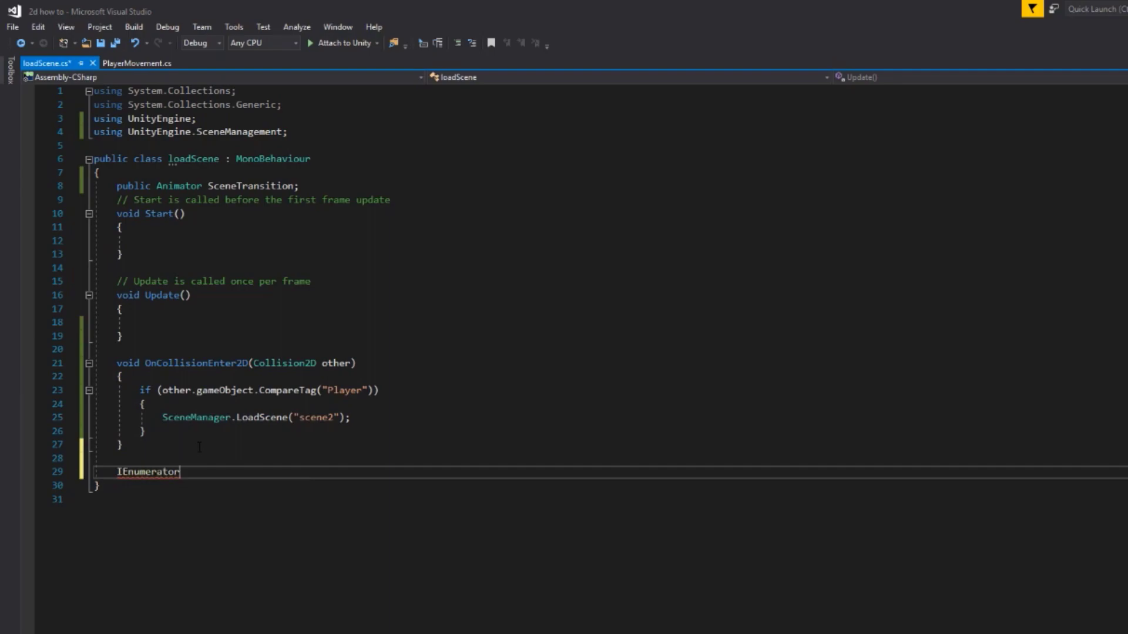
{"action": "type", "text": "LoadLevel("}
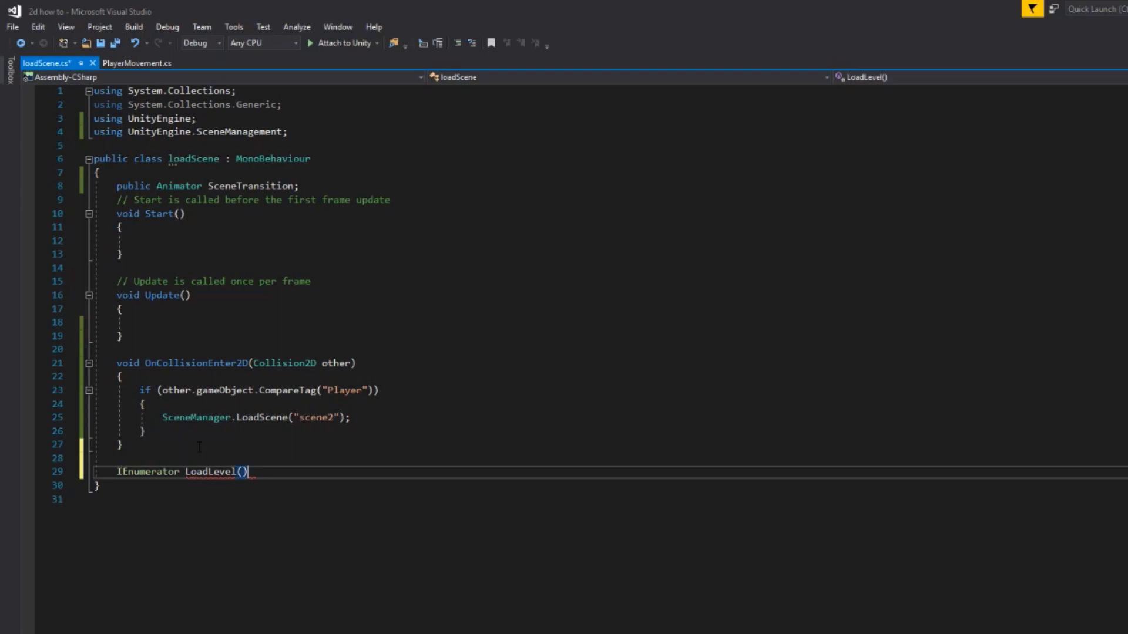
{"action": "key", "text": "Enter"}
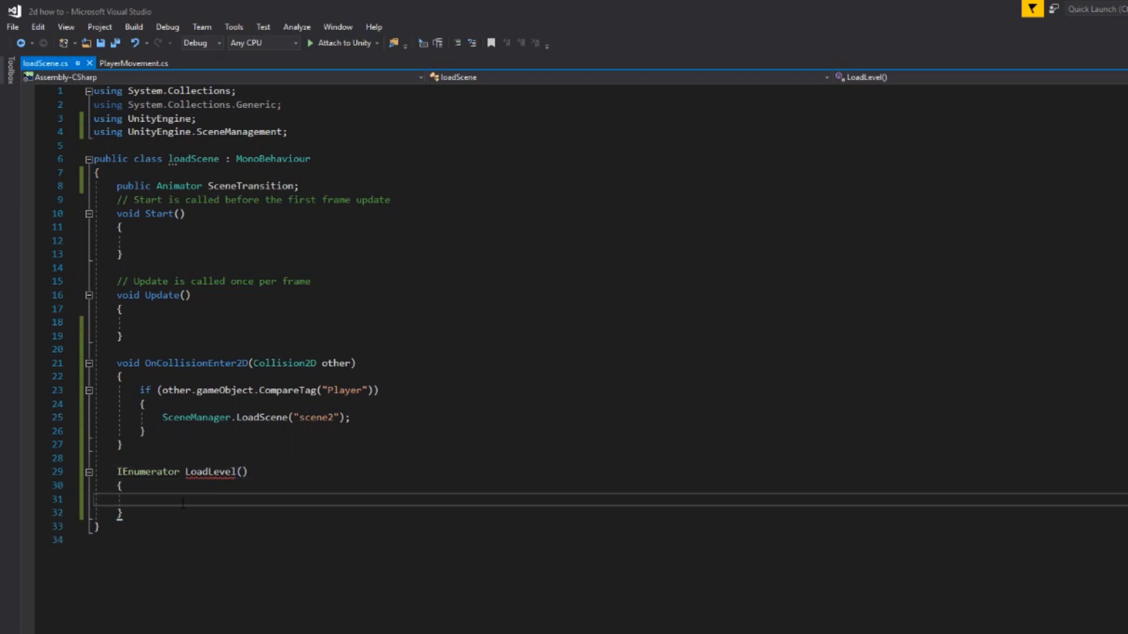
{"action": "type", "text": "sceneTransition"}
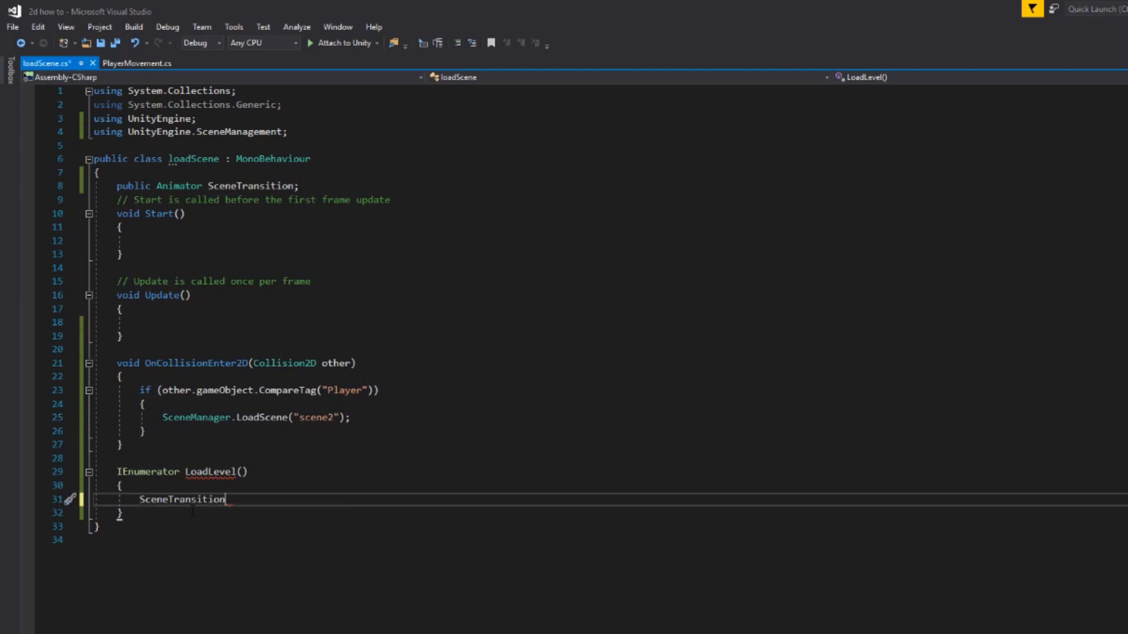
{"action": "type", "text": ".SetTrigger(\"Start"}
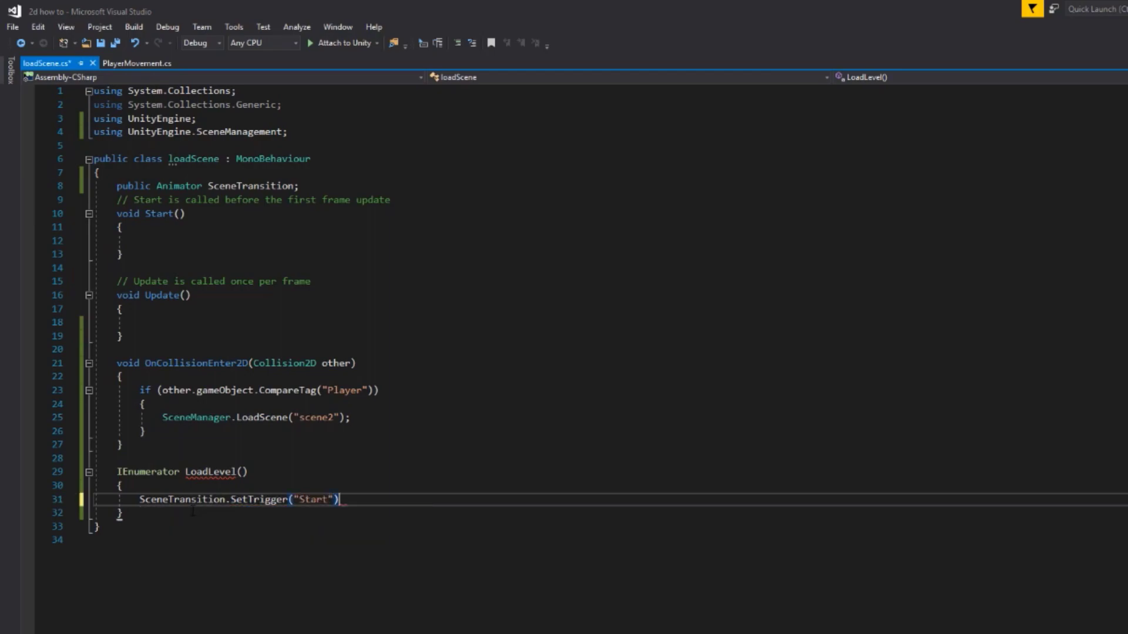
{"action": "type", "text": ";"}
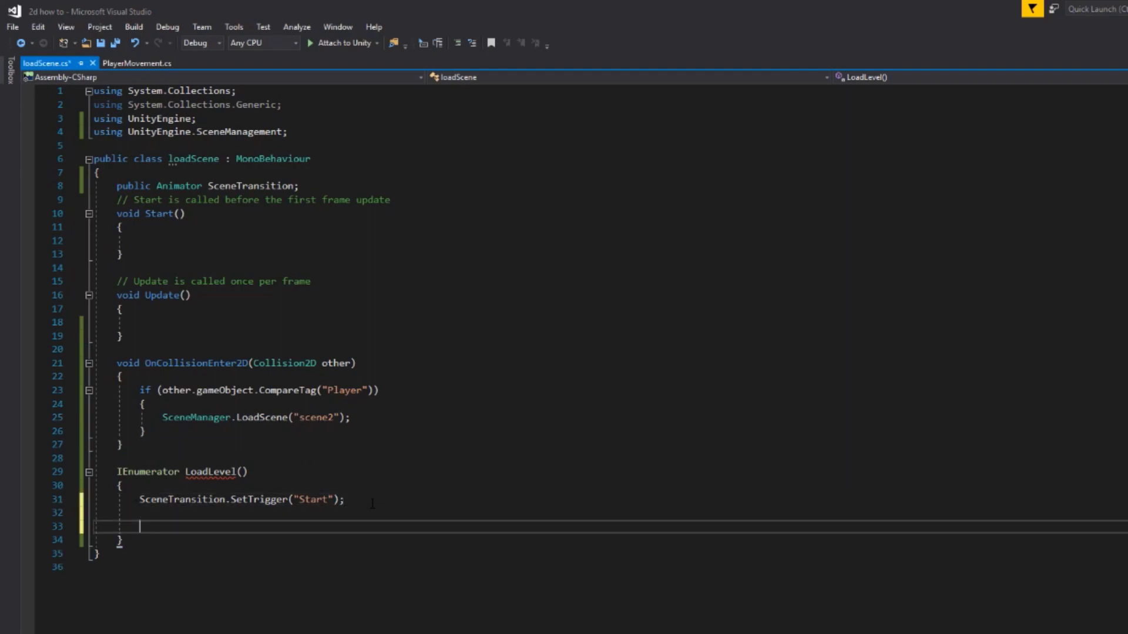
- Add yield return new WaitForSeconds(1) and SceneManager.LoadScene("scene2") to LoadLevel
{"action": "type", "text": "yield return n"}
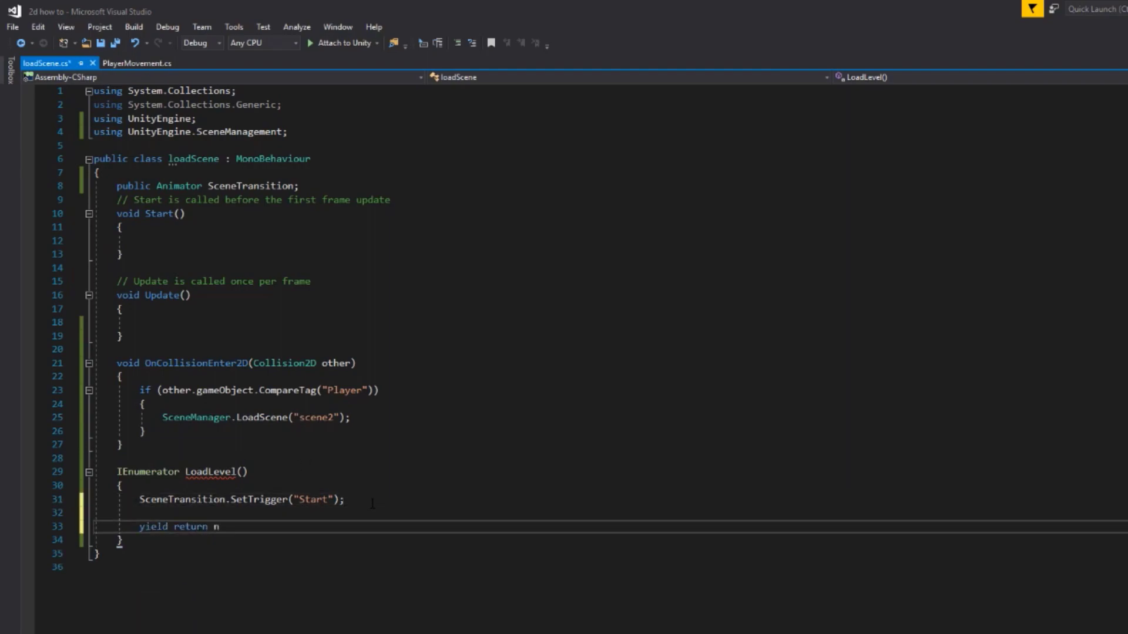
{"action": "type", "text": "new waitforSeconds(1);"}
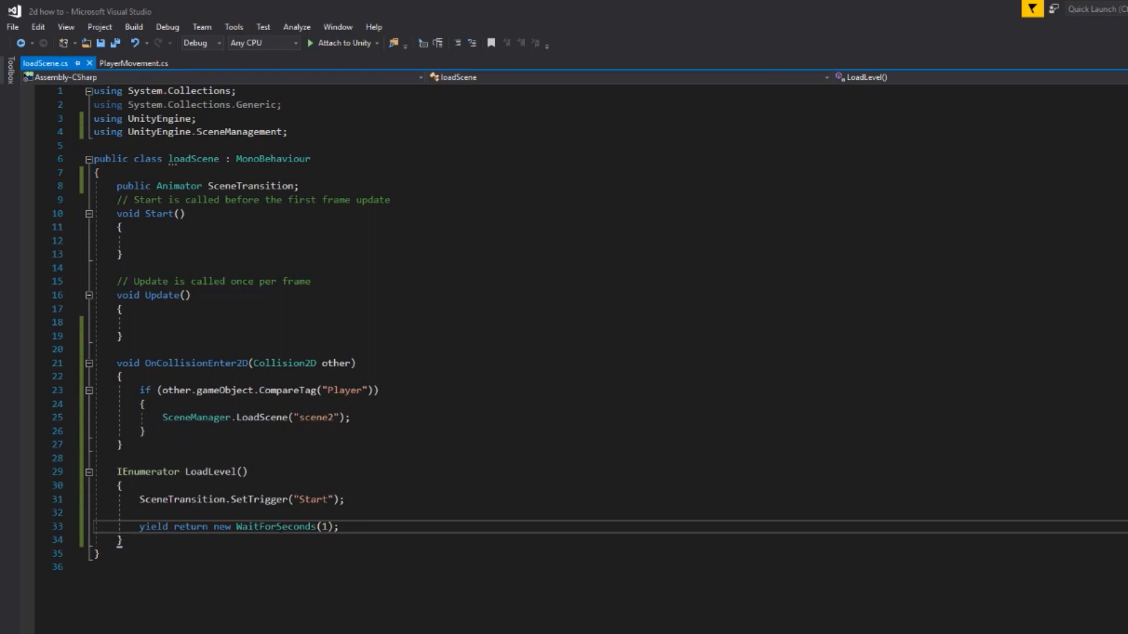
{"action": "double_click", "coordinate": [173, 526]}
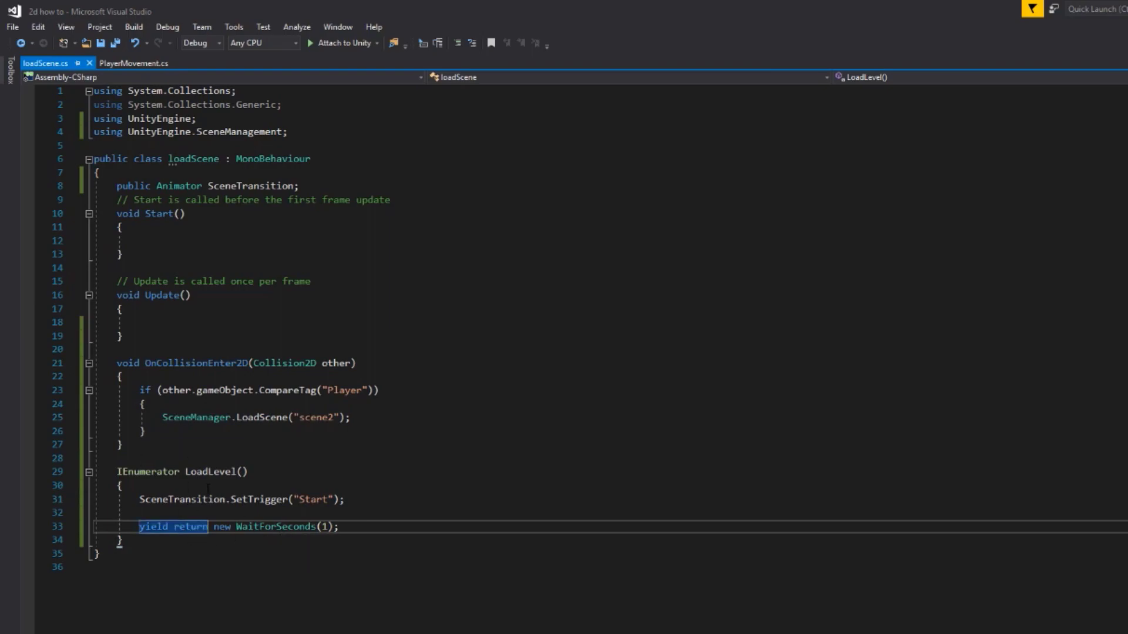
{"action": "left_click", "coordinate": [338, 526]}
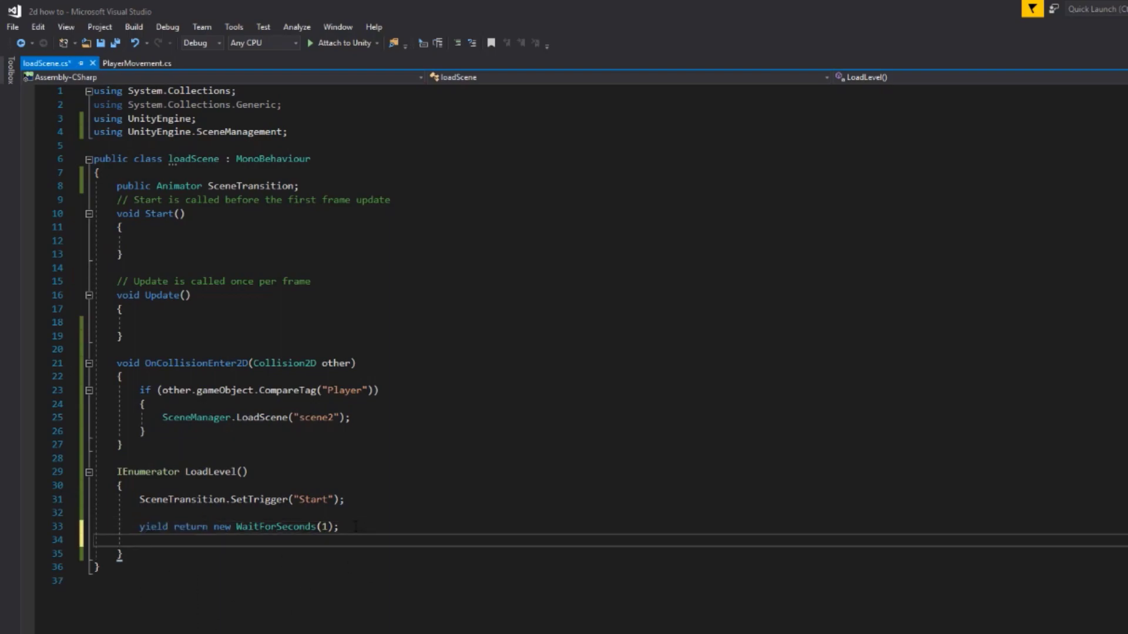
{"action": "type", "text": "scenema"}
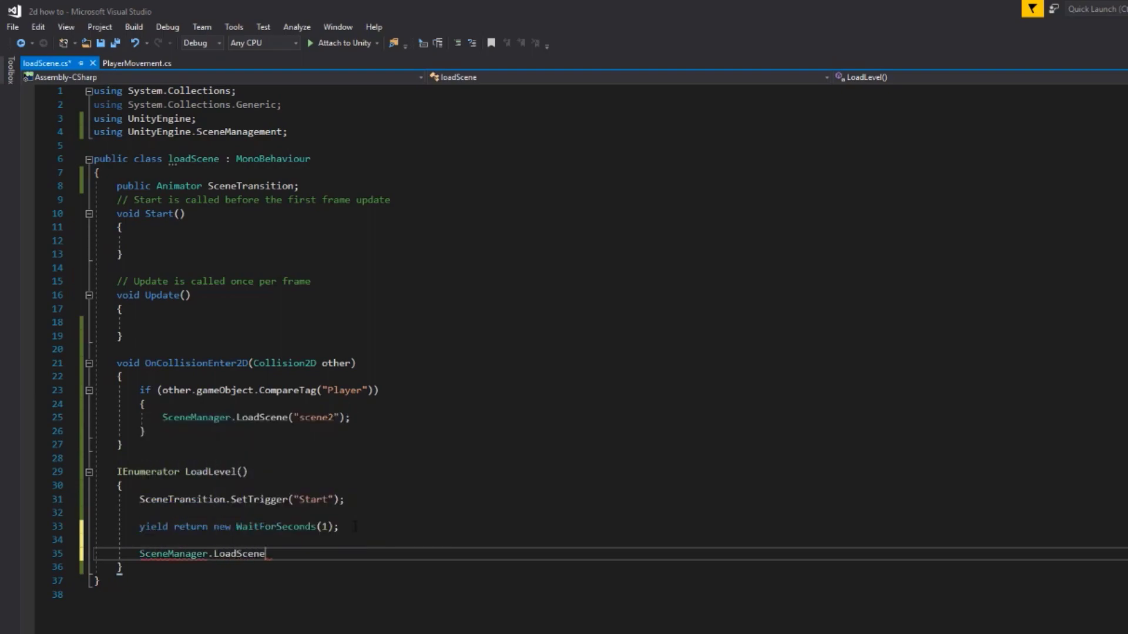
{"action": "type", "text": "(\"\")"}
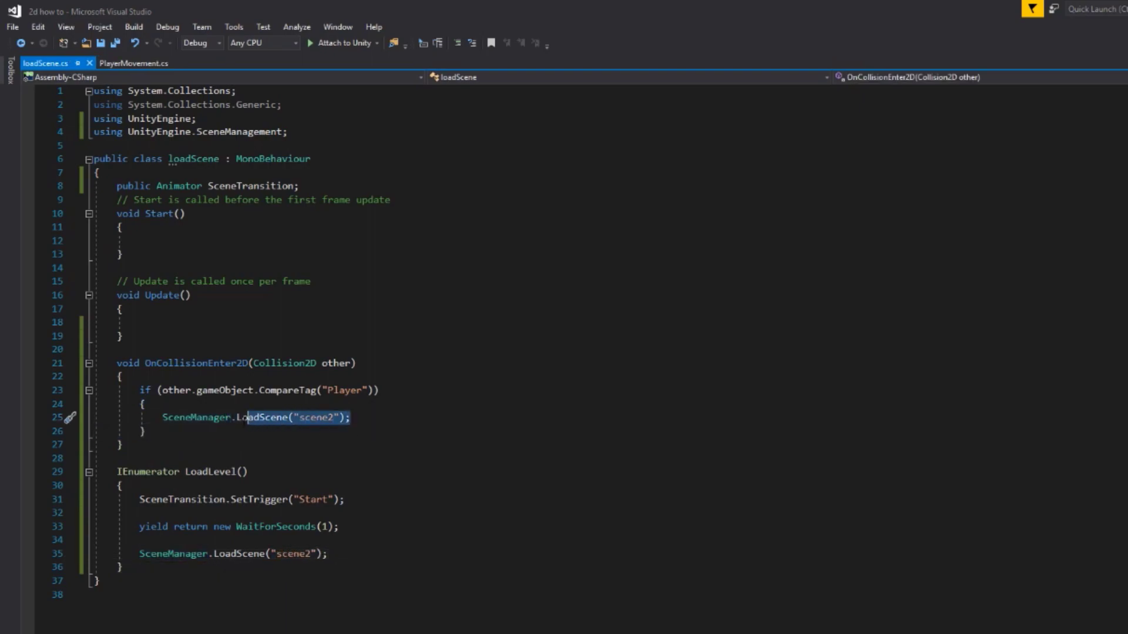
- Replace the direct scene2 load in OnCollisionEnter2D with StartCoroutine(LoadLevel()); and save
{"action": "key", "text": "Delete"}
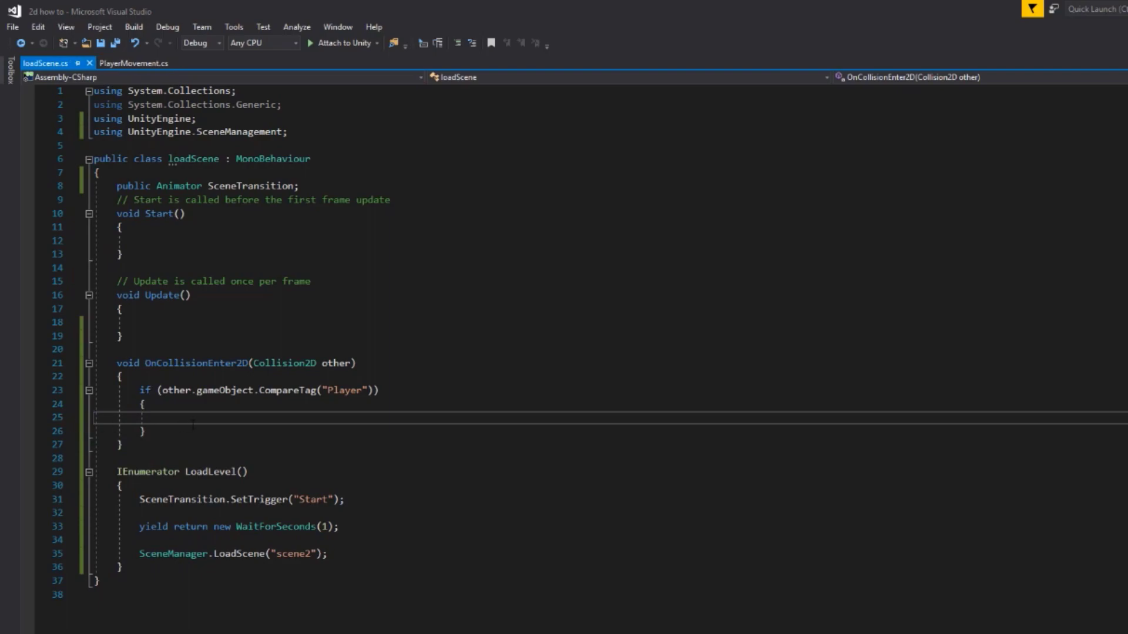
{"action": "type", "text": "StartCoroutine"}
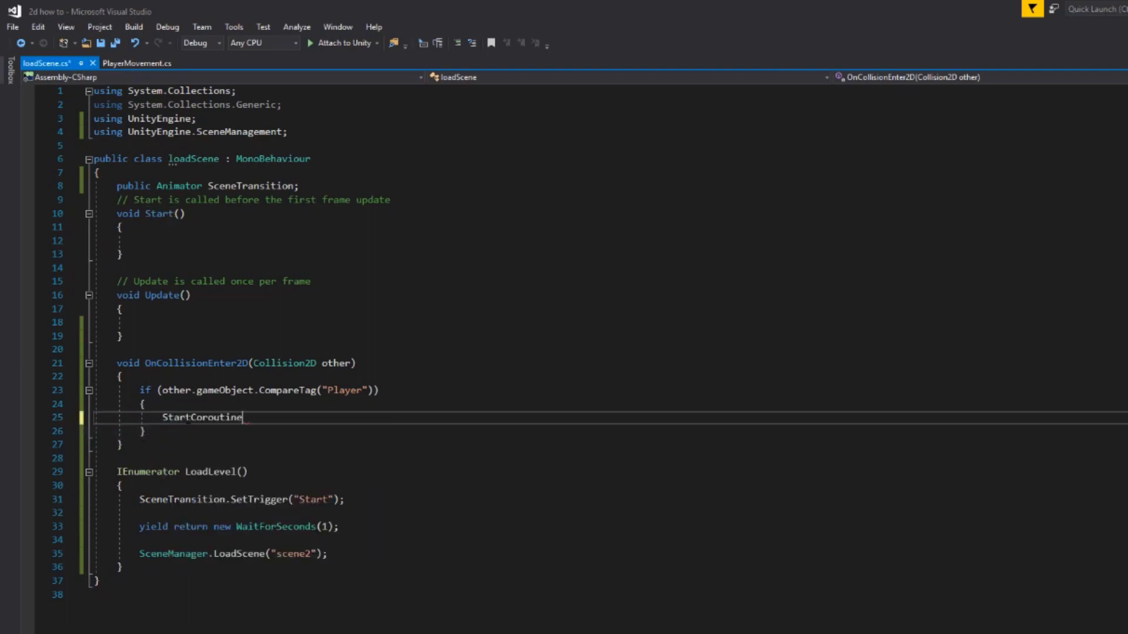
{"action": "type", "text": "(\"L\")"}
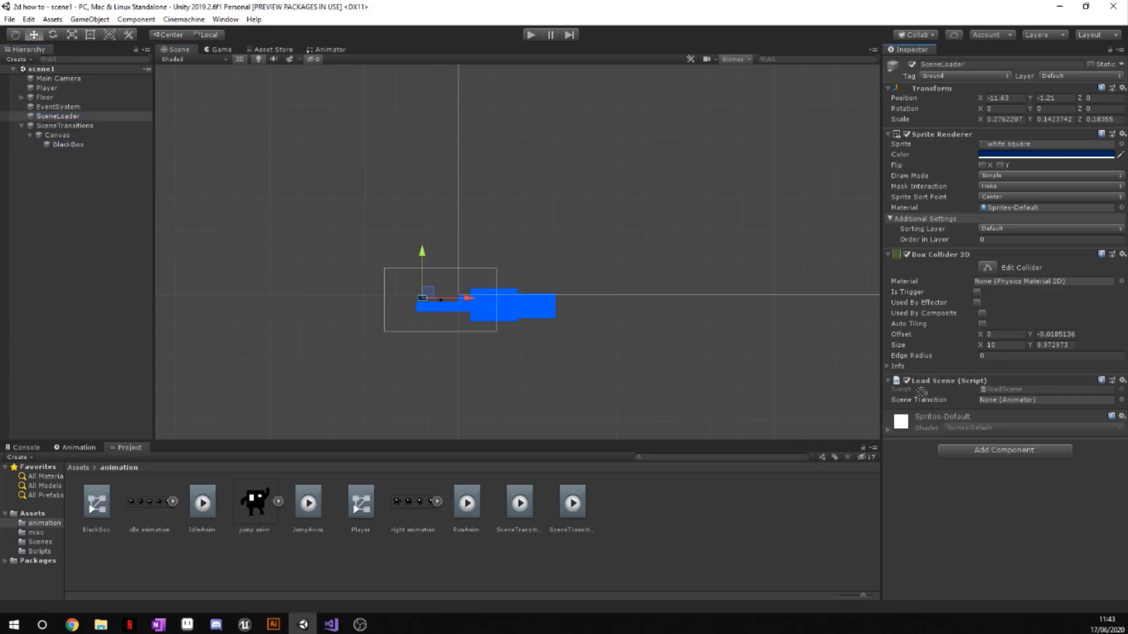
- Drag BlackBox into the Load Scene script's Scene Transition field, then select BlackBox
{"action": "left_click", "coordinate": [67, 144]}
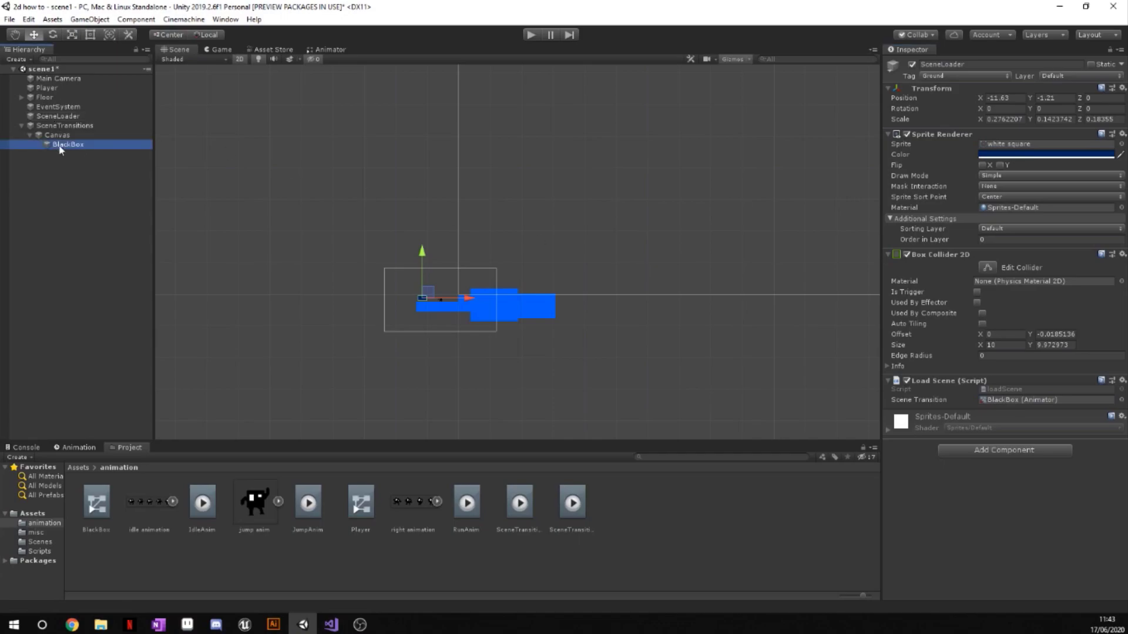
{"action": "left_click", "coordinate": [68, 144]}
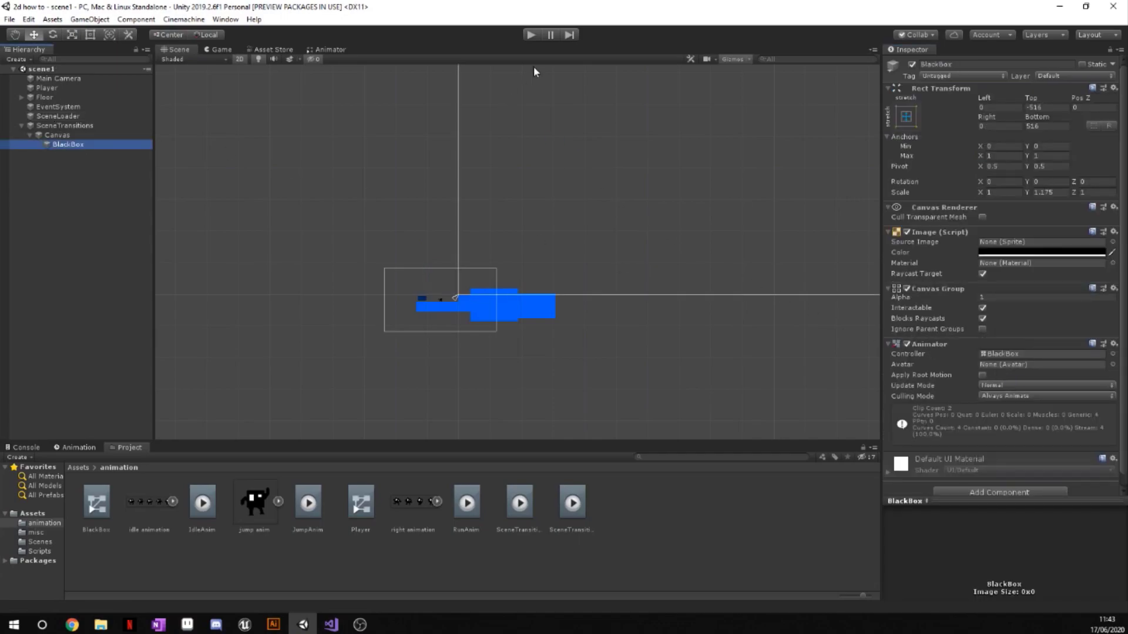
{"action": "mouse_move", "coordinate": [583, 126]}
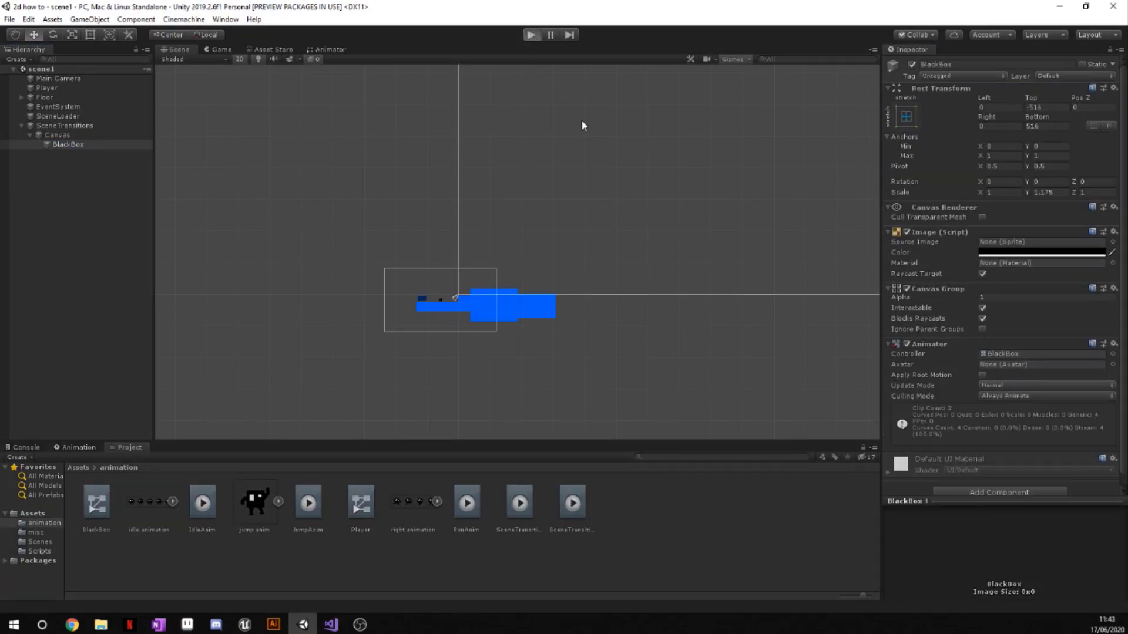
- Play, walk into SceneLoader to watch BlackBox slide in and load scene2, then restart
{"action": "left_click", "coordinate": [531, 34]}
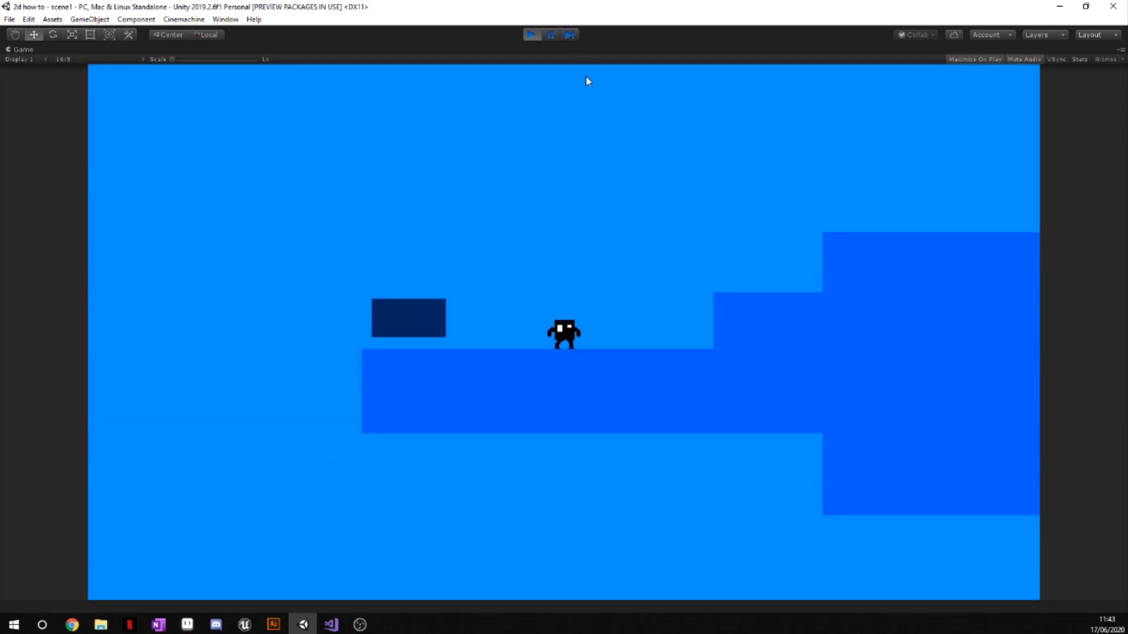
{"action": "mouse_move", "coordinate": [782, 289]}
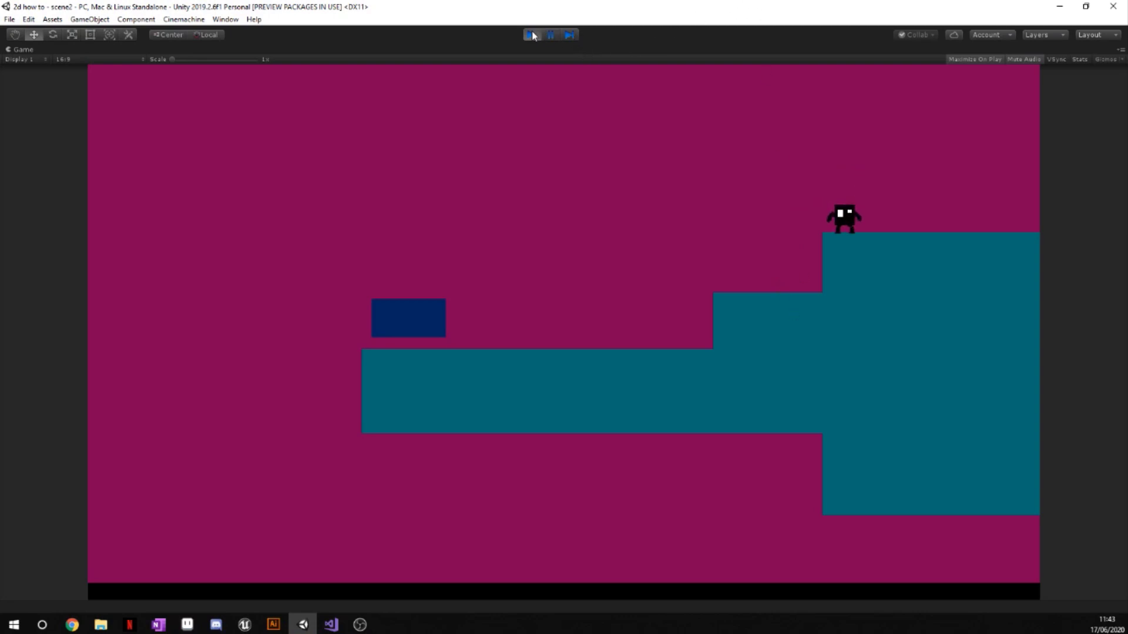
{"action": "left_click", "coordinate": [531, 34]}
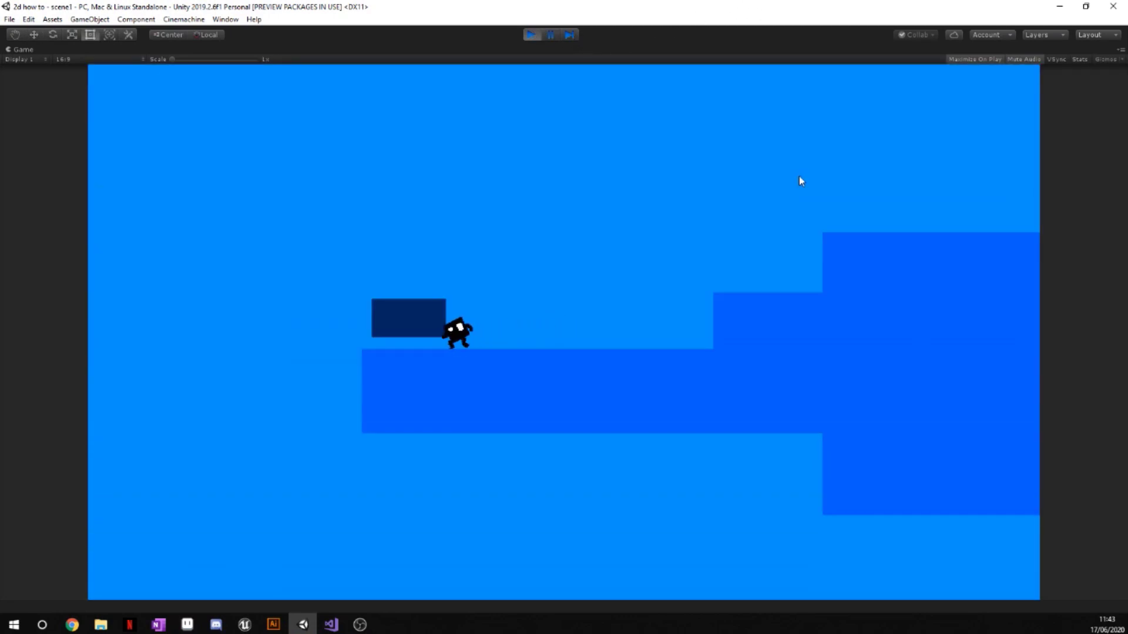
{"action": "left_click", "coordinate": [531, 35]}
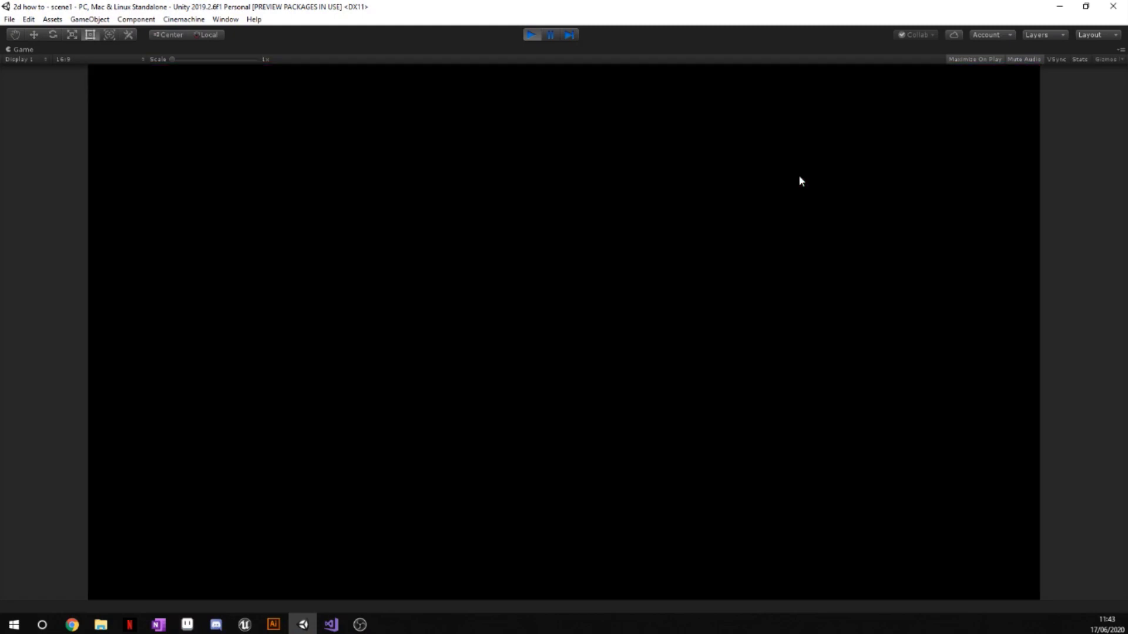
{"action": "left_click", "coordinate": [531, 34]}
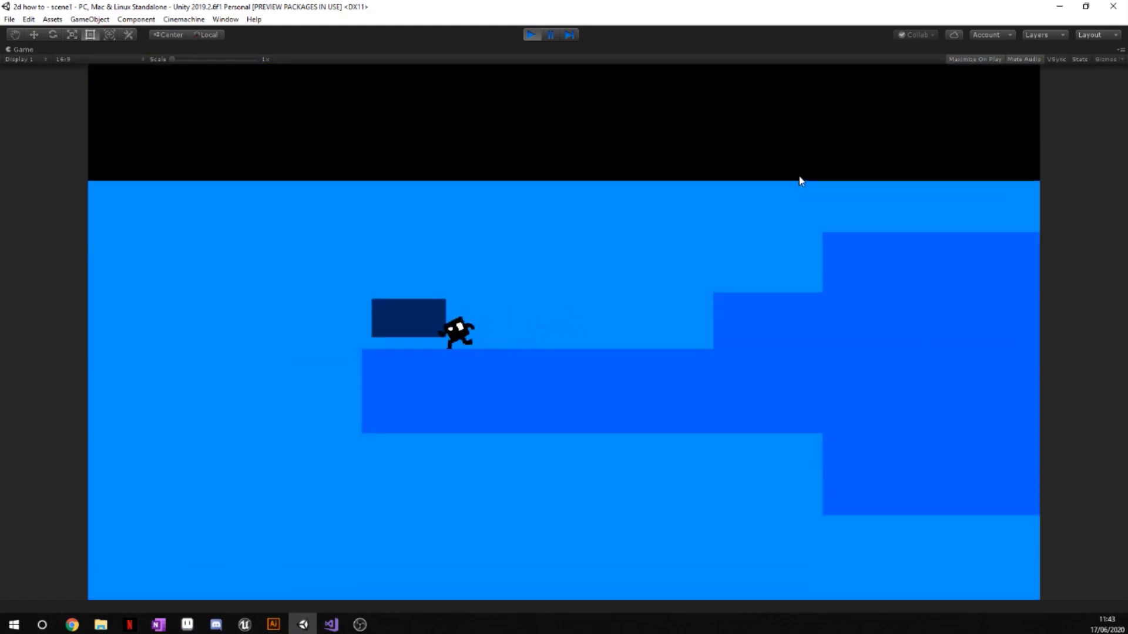